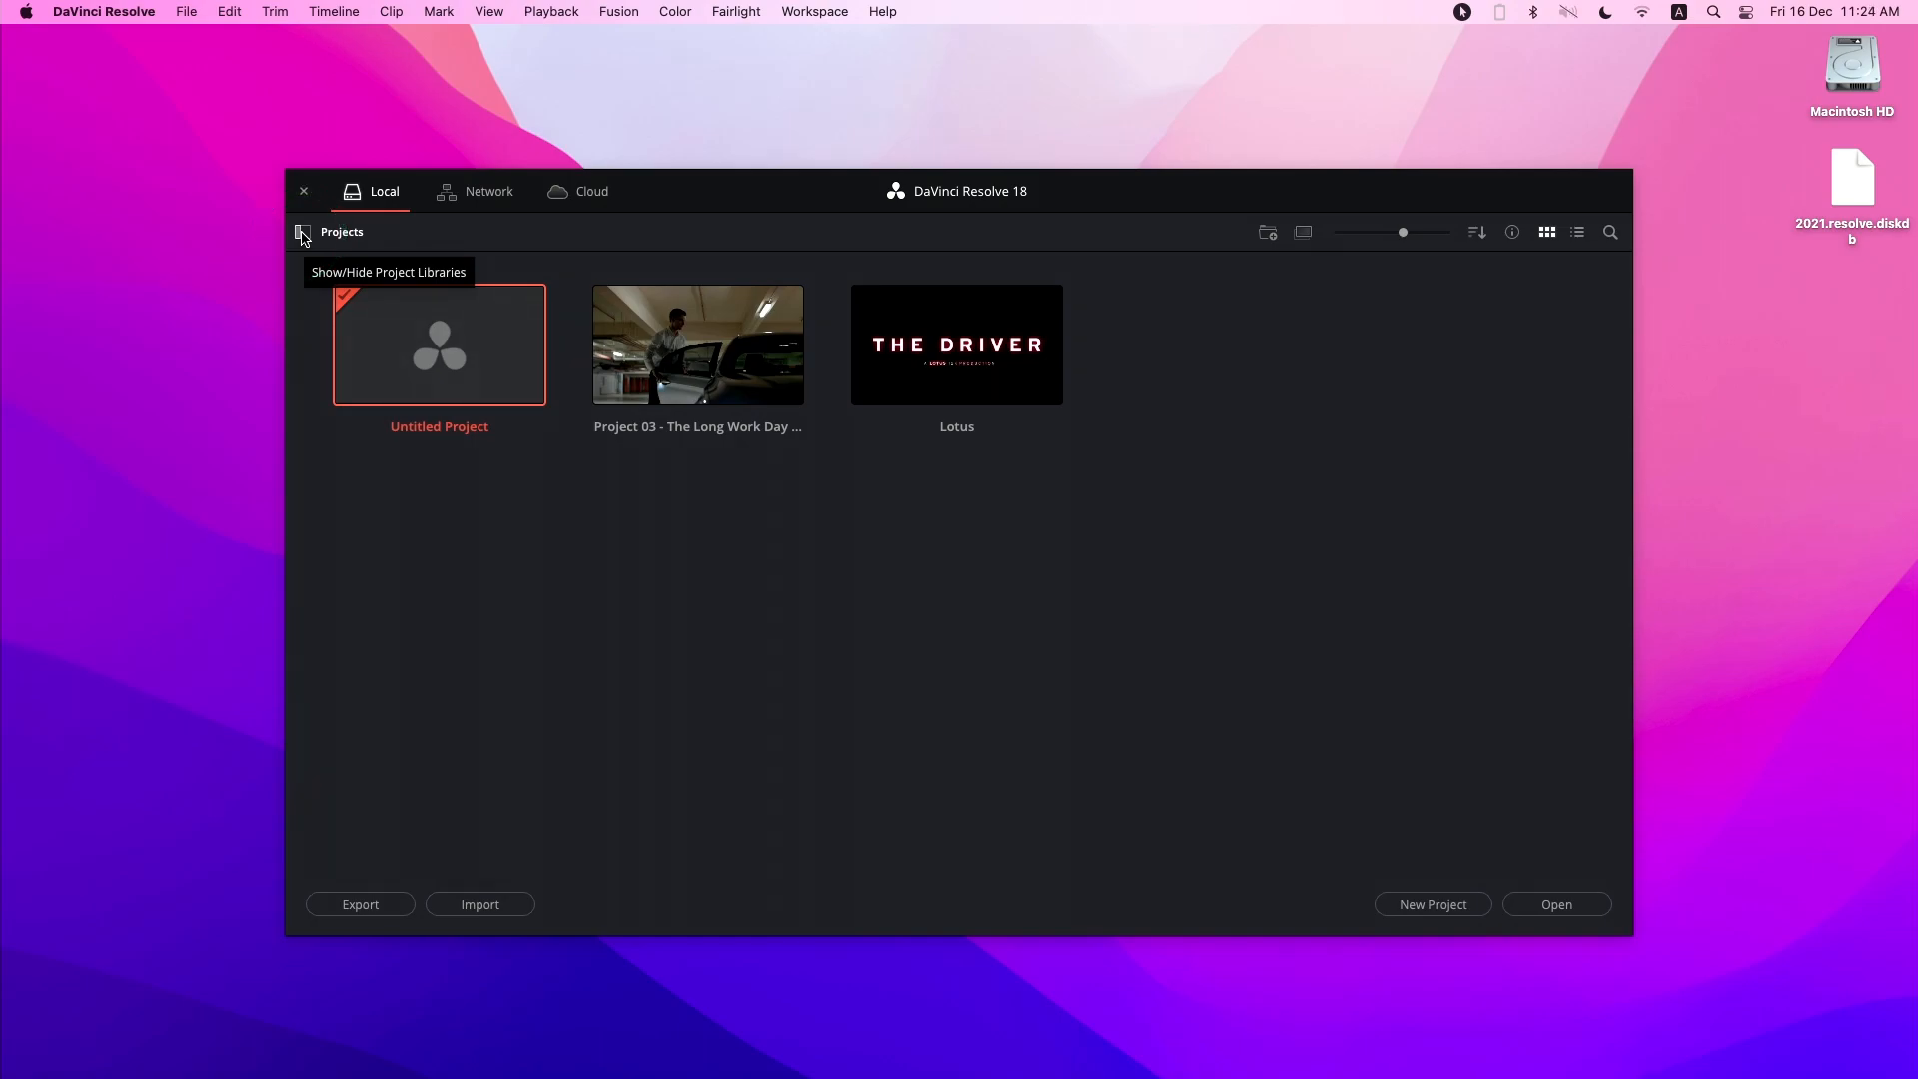
- Reveal the Project Libraries sidebar listing 2022, Local Database and webinar
{"action": "left_click", "coordinate": [301, 231]}
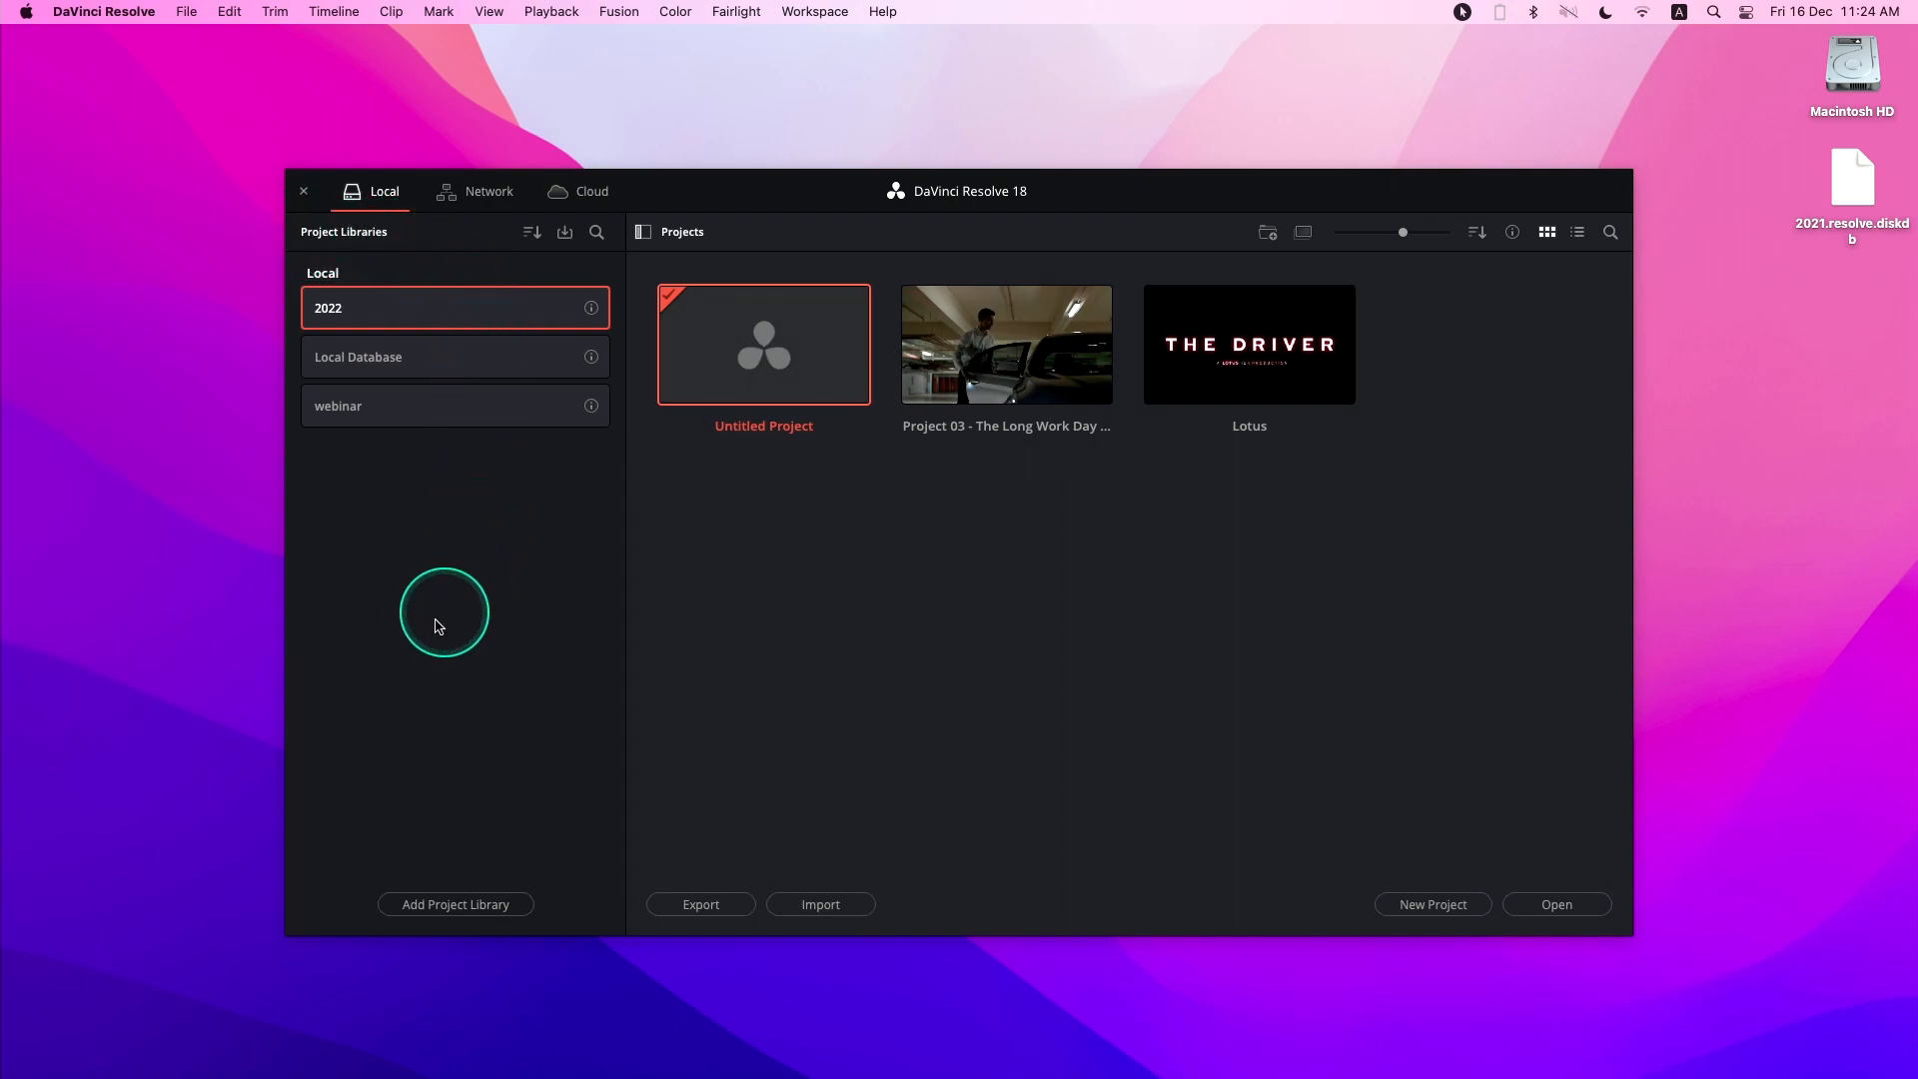
{"action": "mouse_move", "coordinate": [600, 287]}
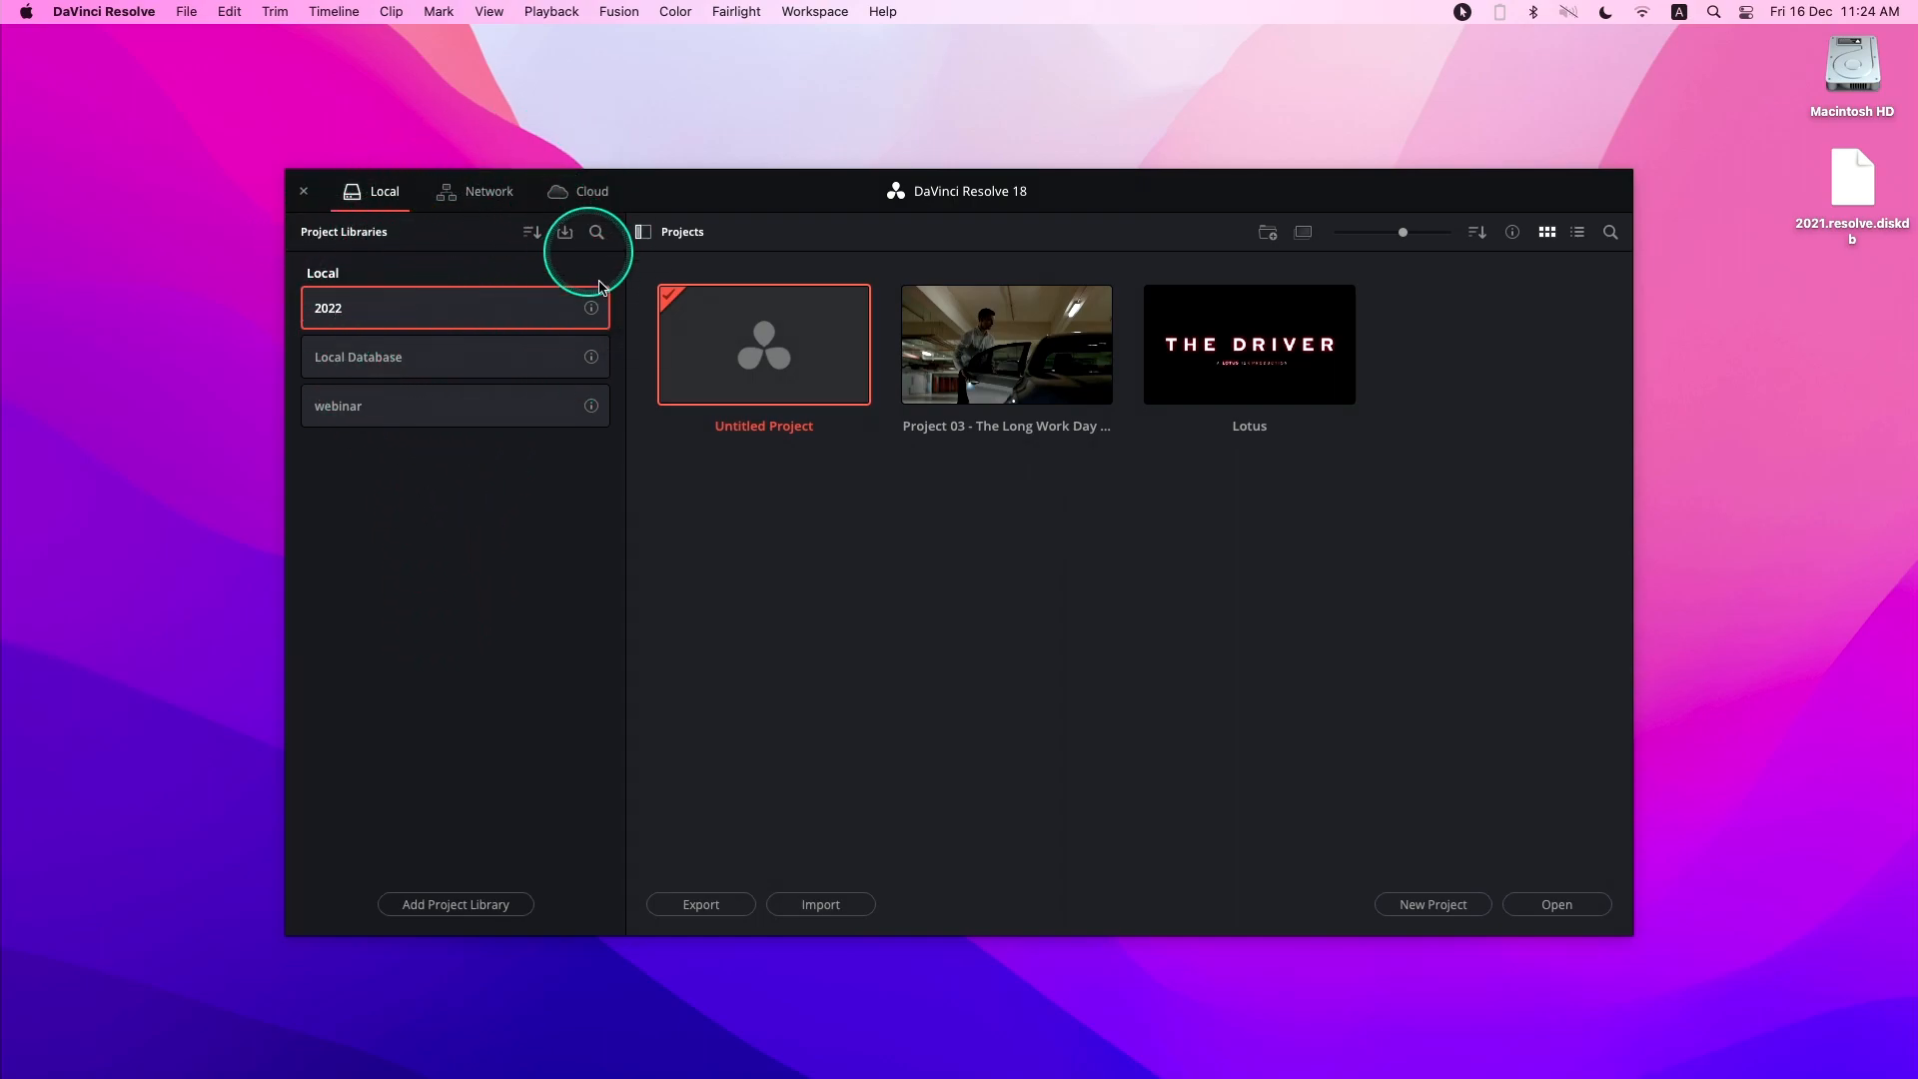
{"action": "mouse_move", "coordinate": [379, 524]}
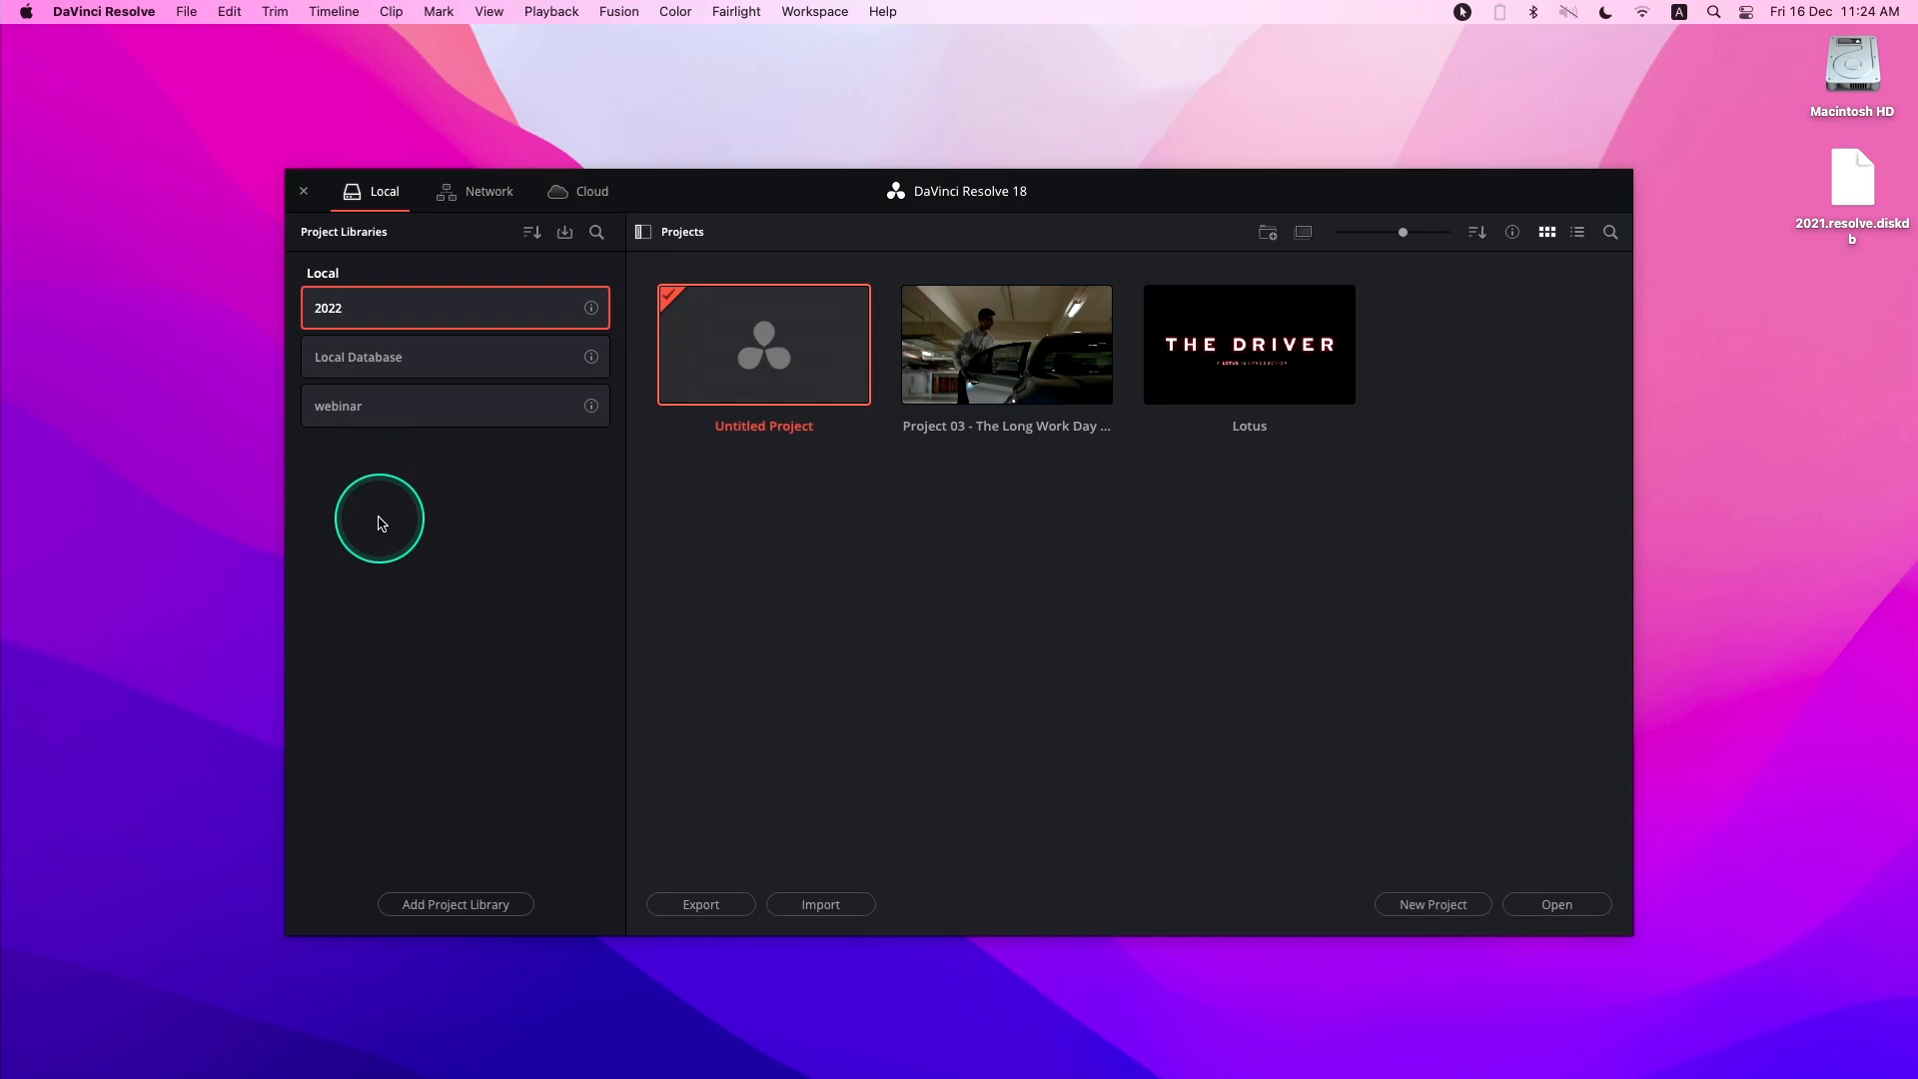
{"action": "mouse_move", "coordinate": [591, 308]}
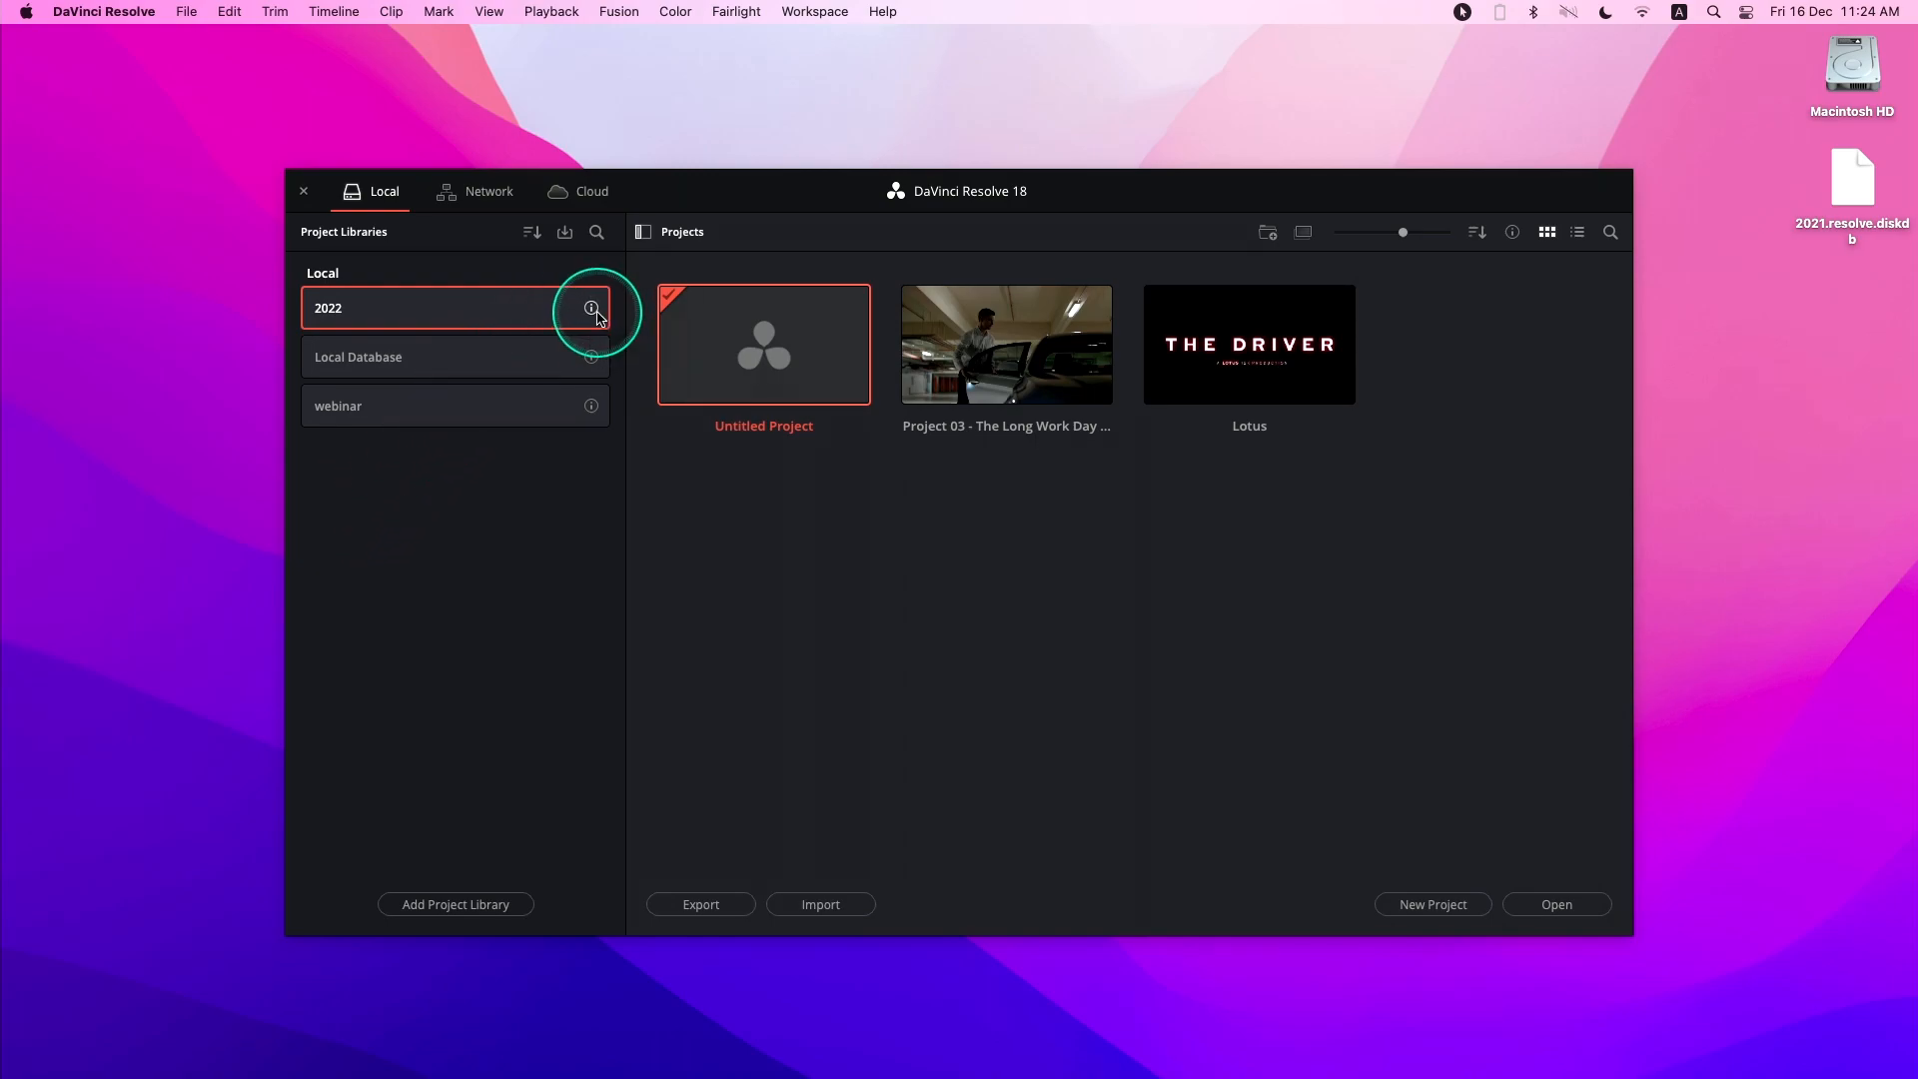
- Show the 2022 library's info panel with its location, status and backup options
{"action": "left_click", "coordinate": [591, 308]}
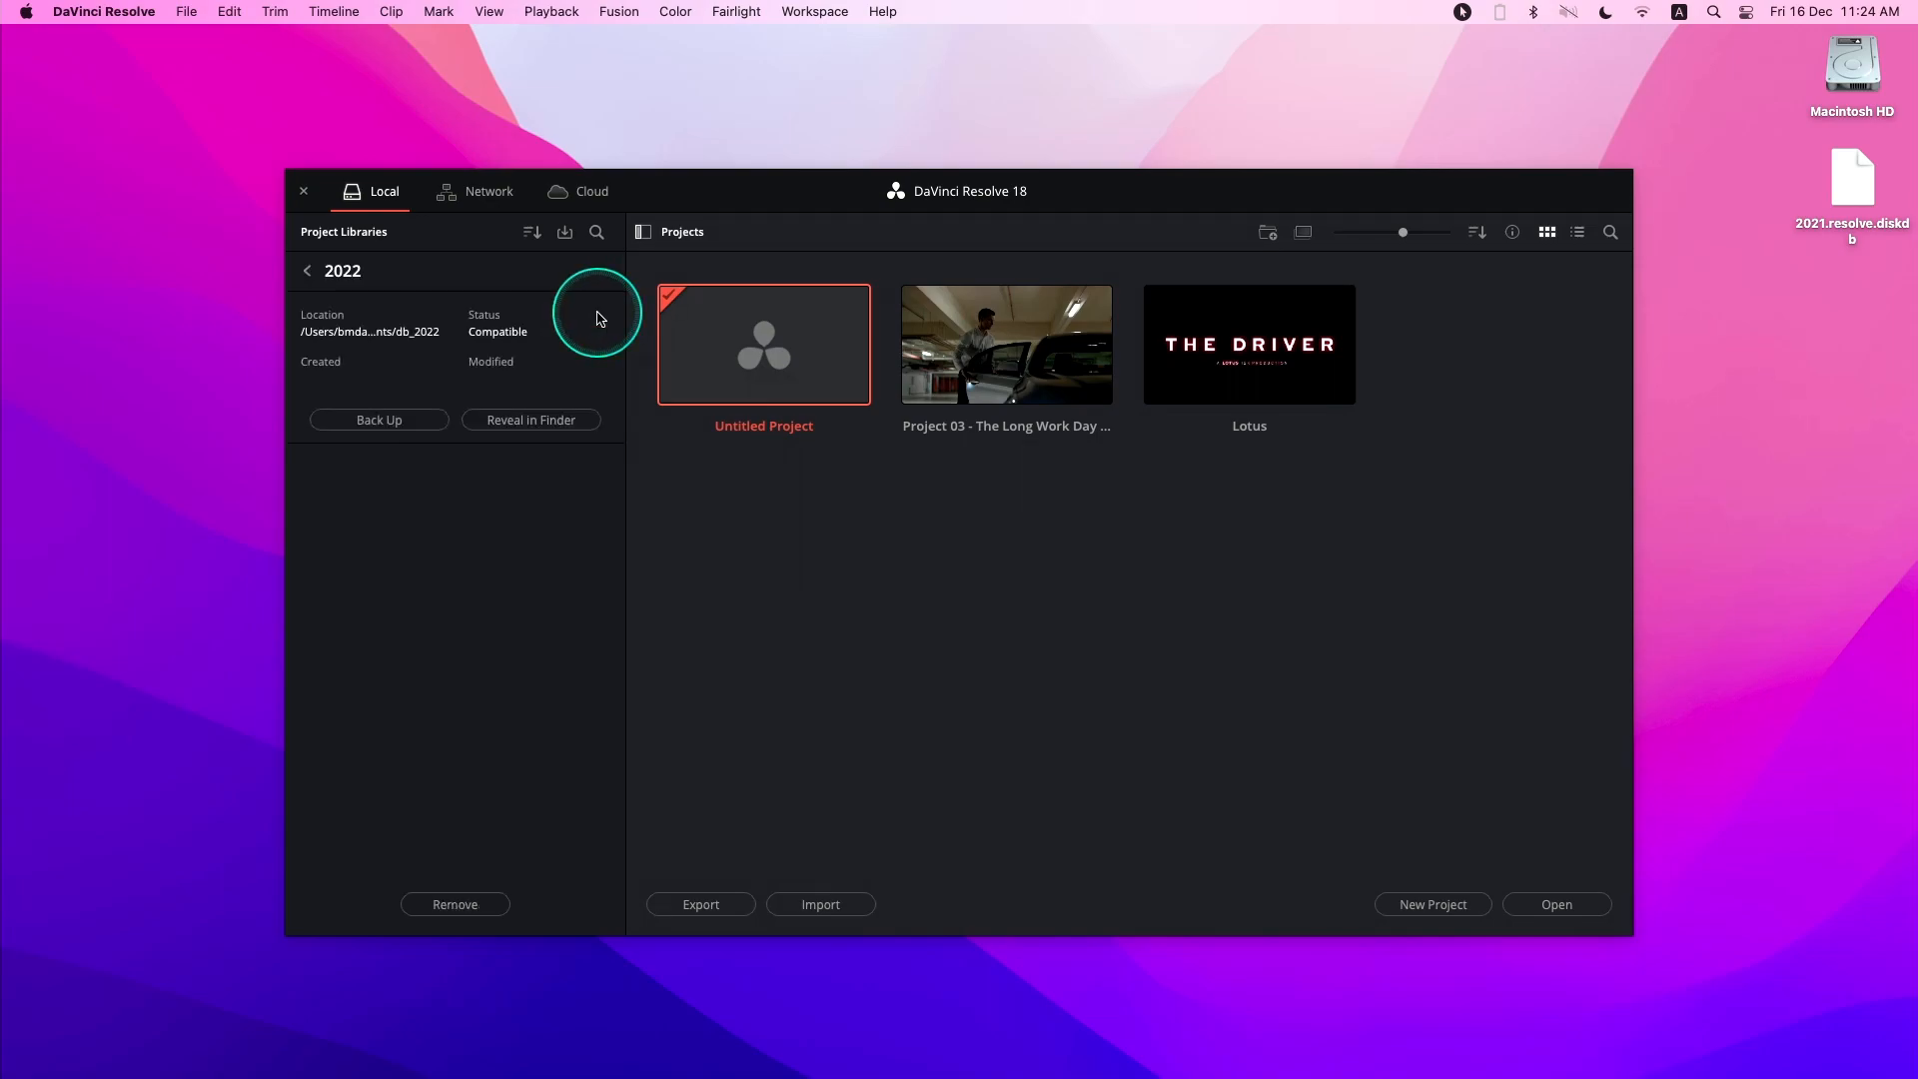
{"action": "mouse_move", "coordinate": [329, 328]}
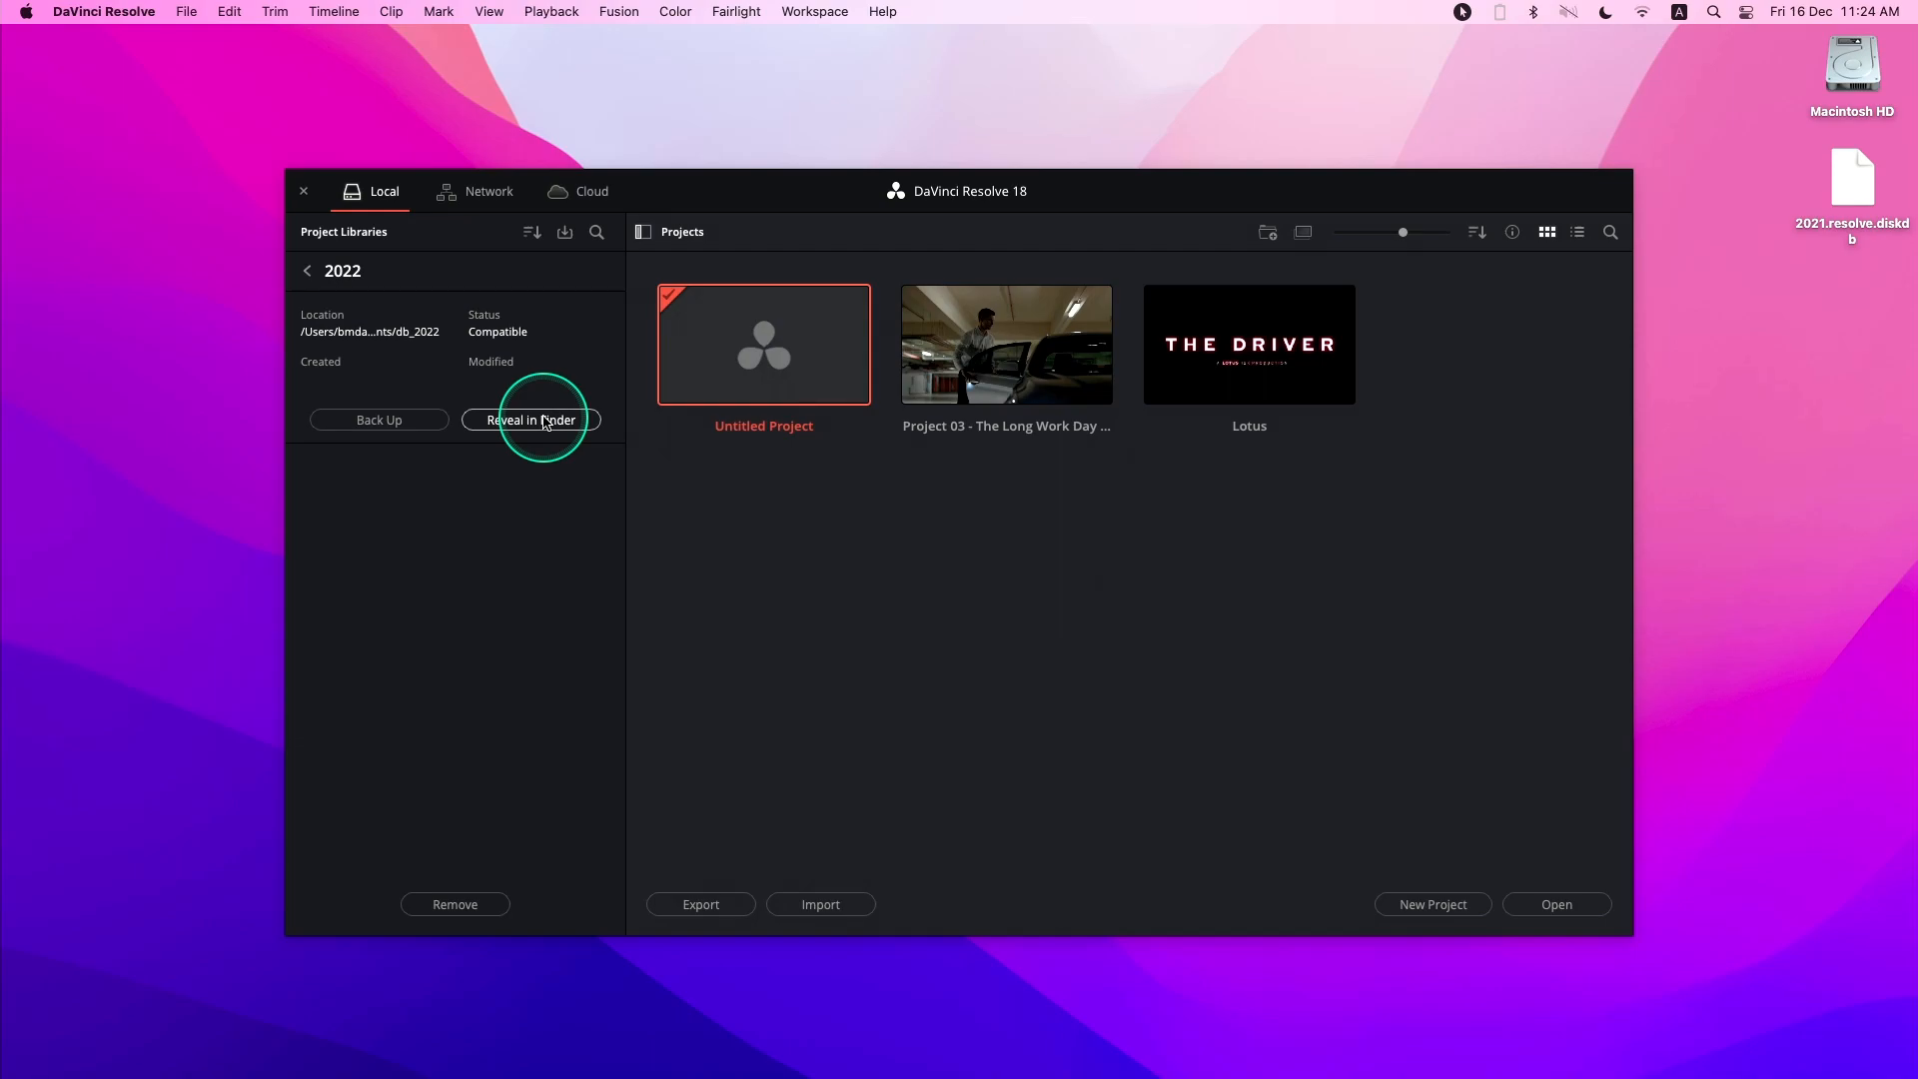
{"action": "mouse_move", "coordinate": [378, 420]}
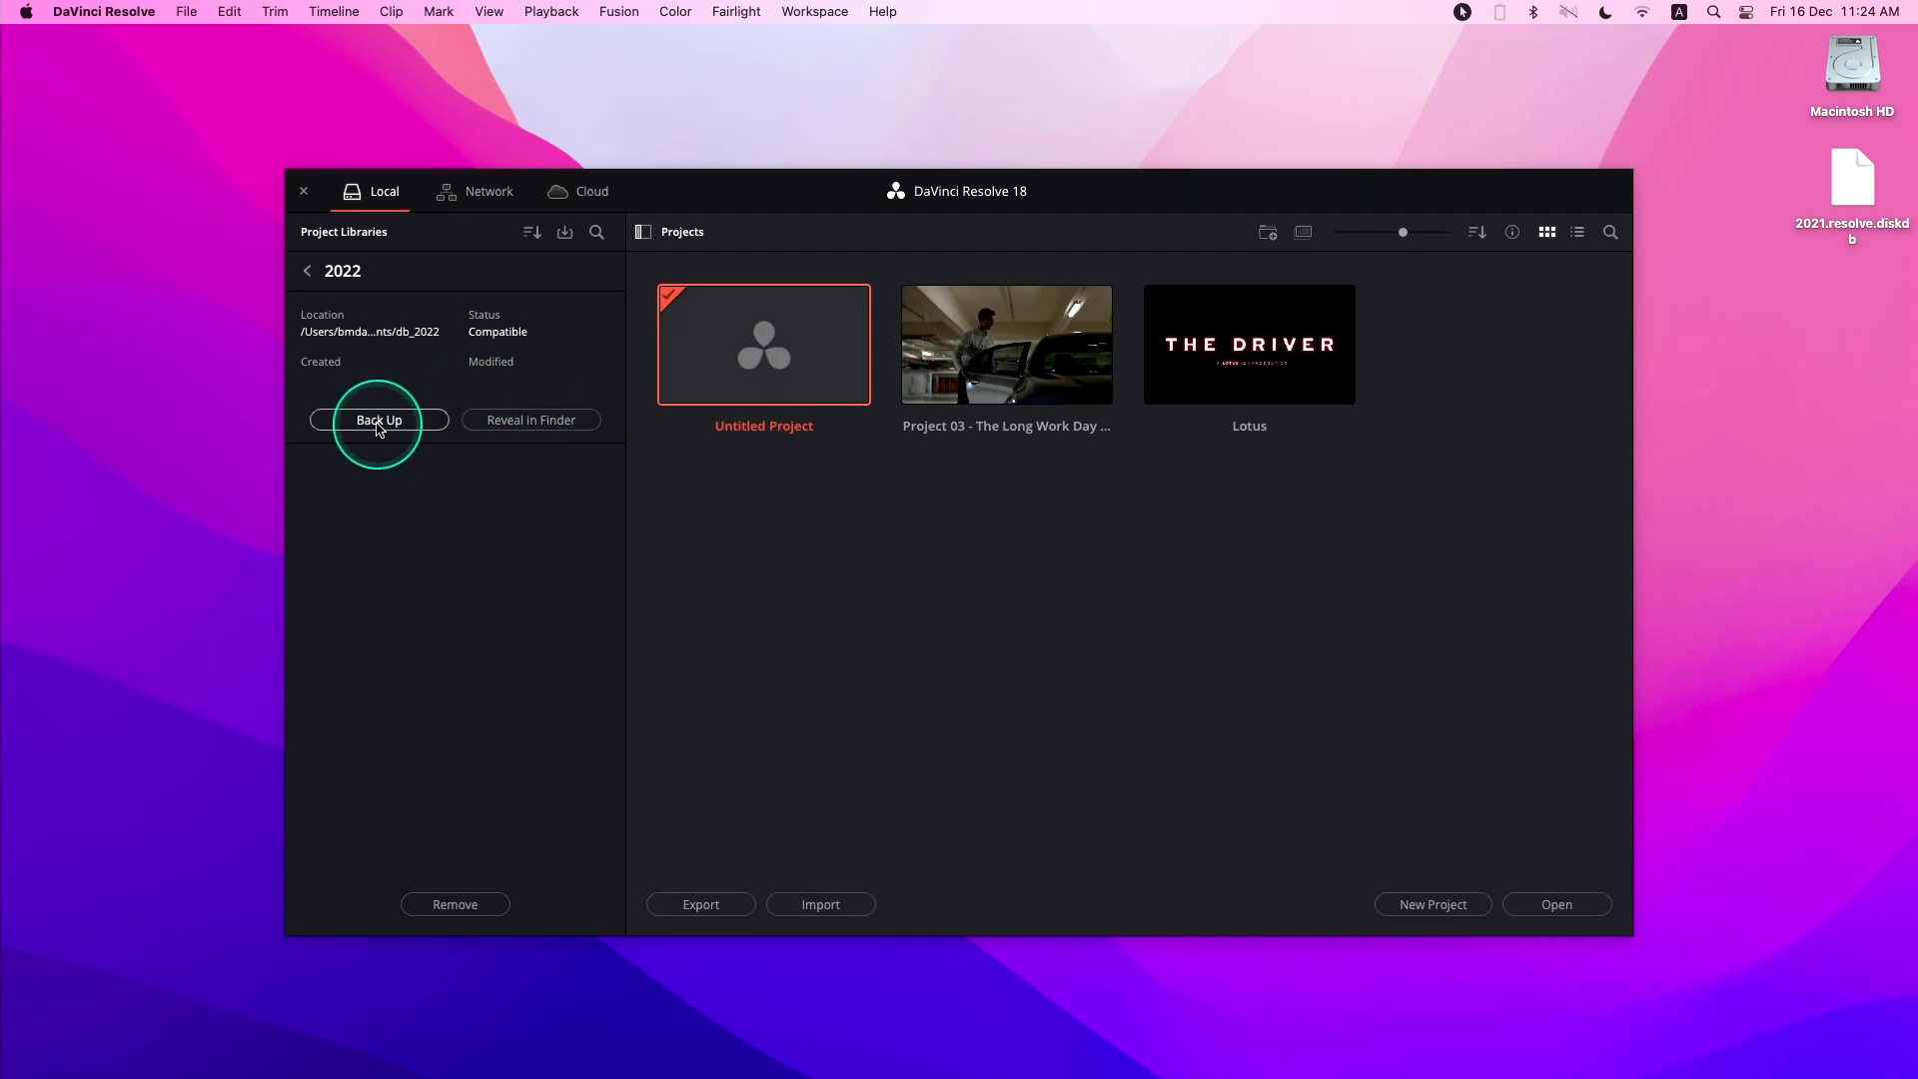
- Back up the 2022 library to 2022.resolve.diskdb on the Desktop and confirm success
{"action": "left_click", "coordinate": [377, 420]}
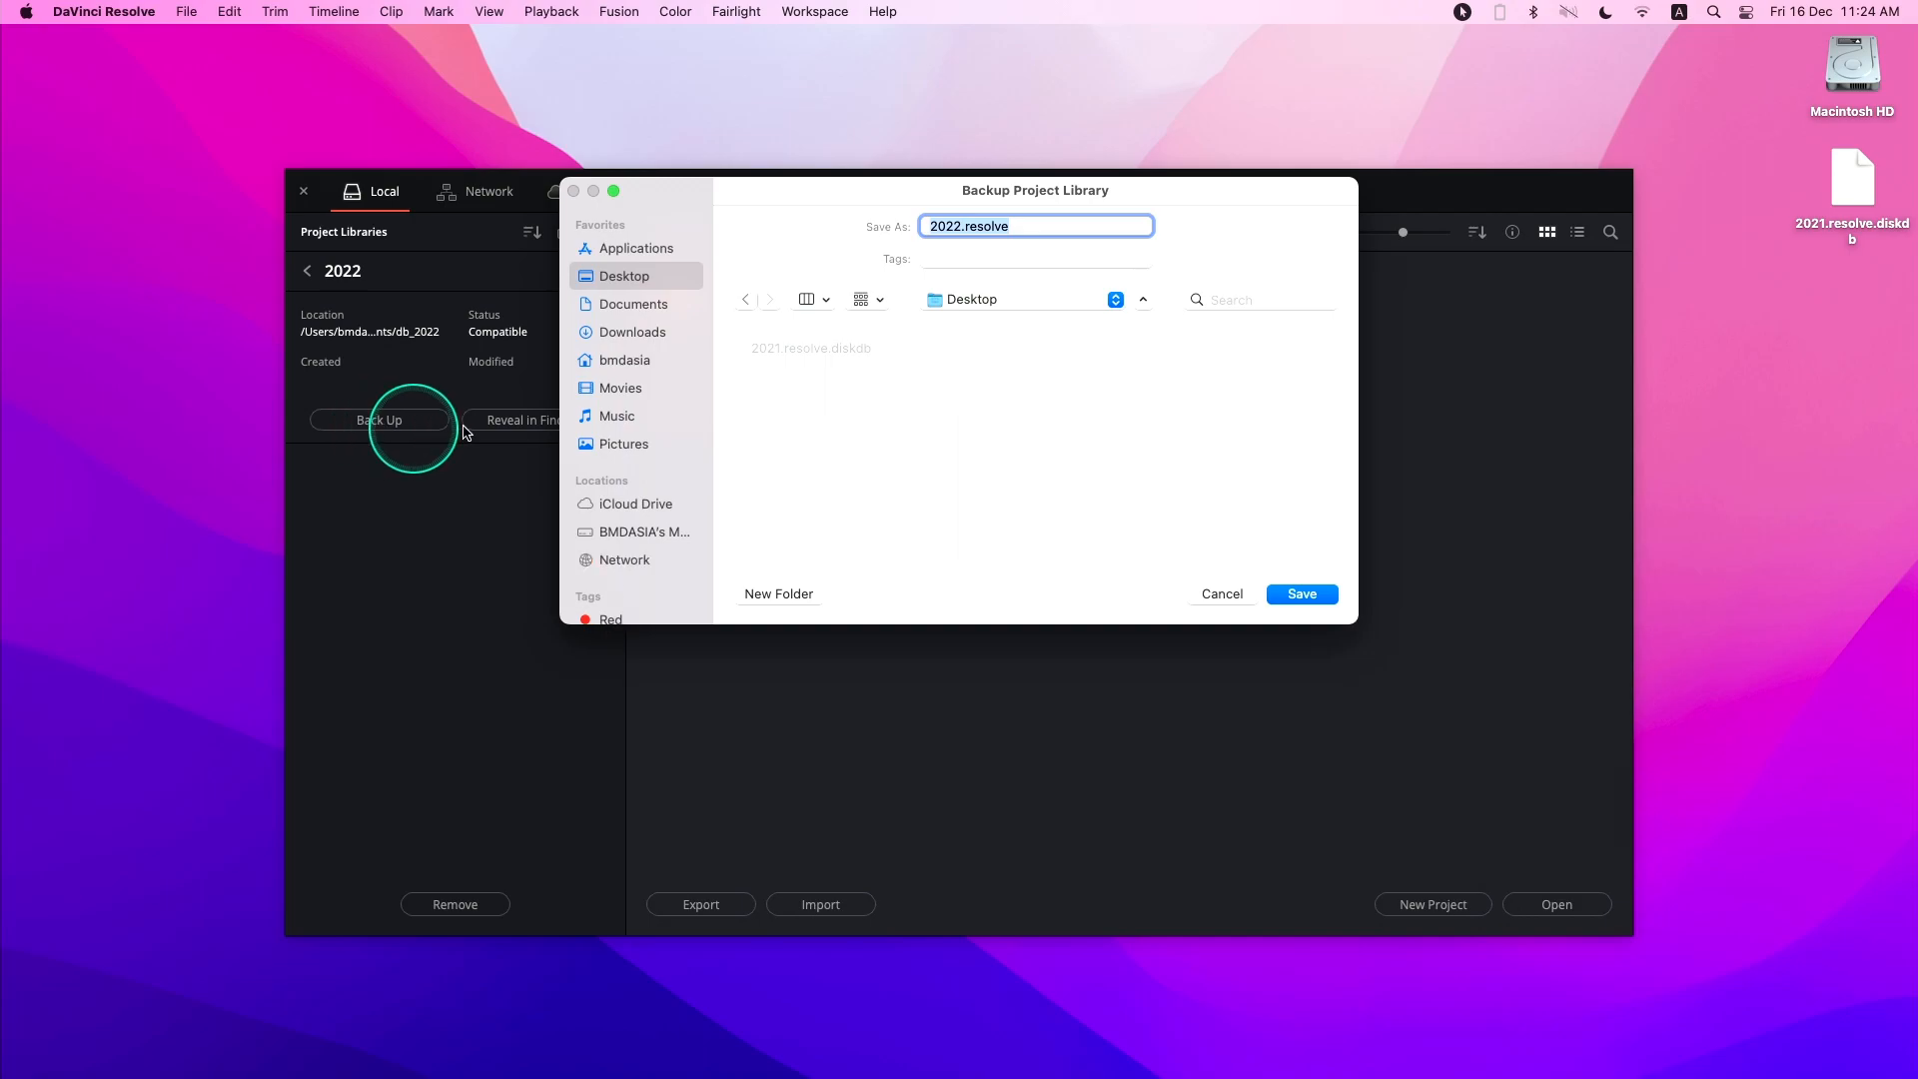
{"action": "left_click", "coordinate": [1301, 593]}
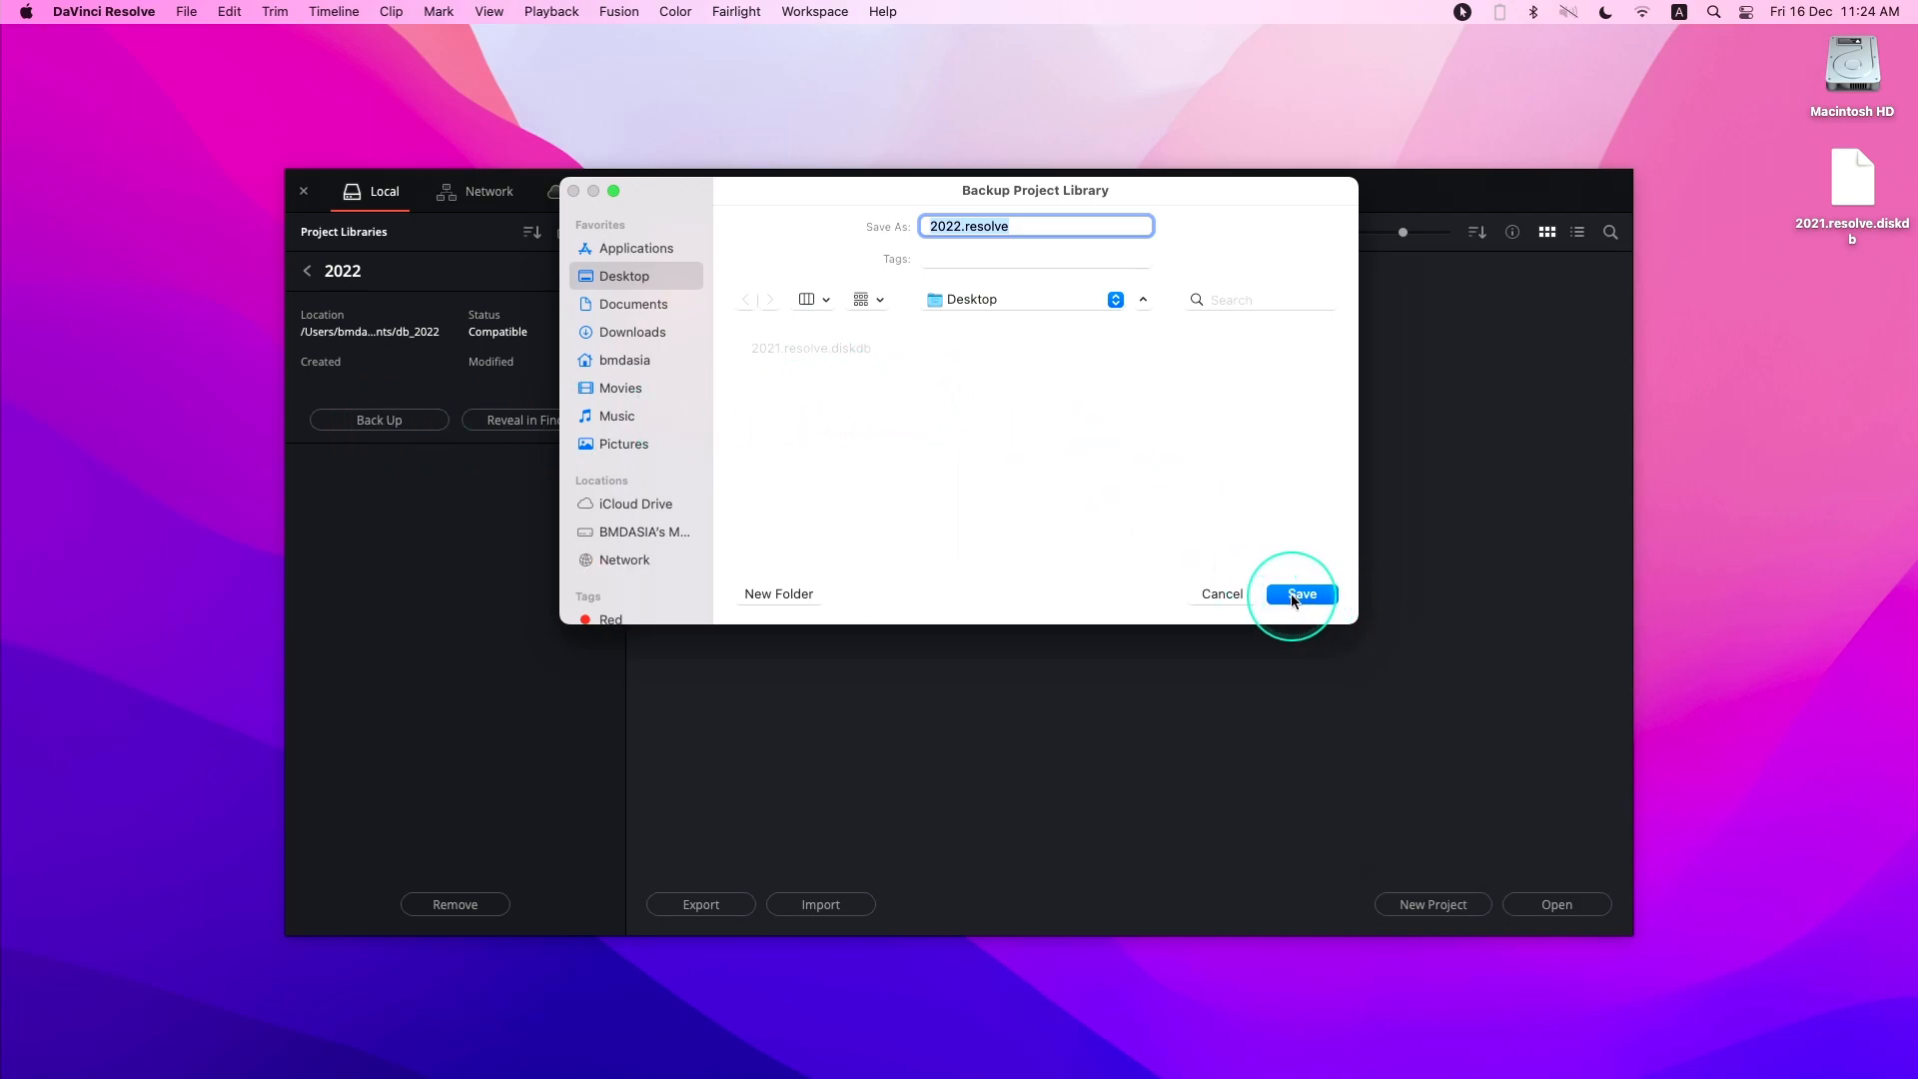
{"action": "left_click", "coordinate": [1301, 595]}
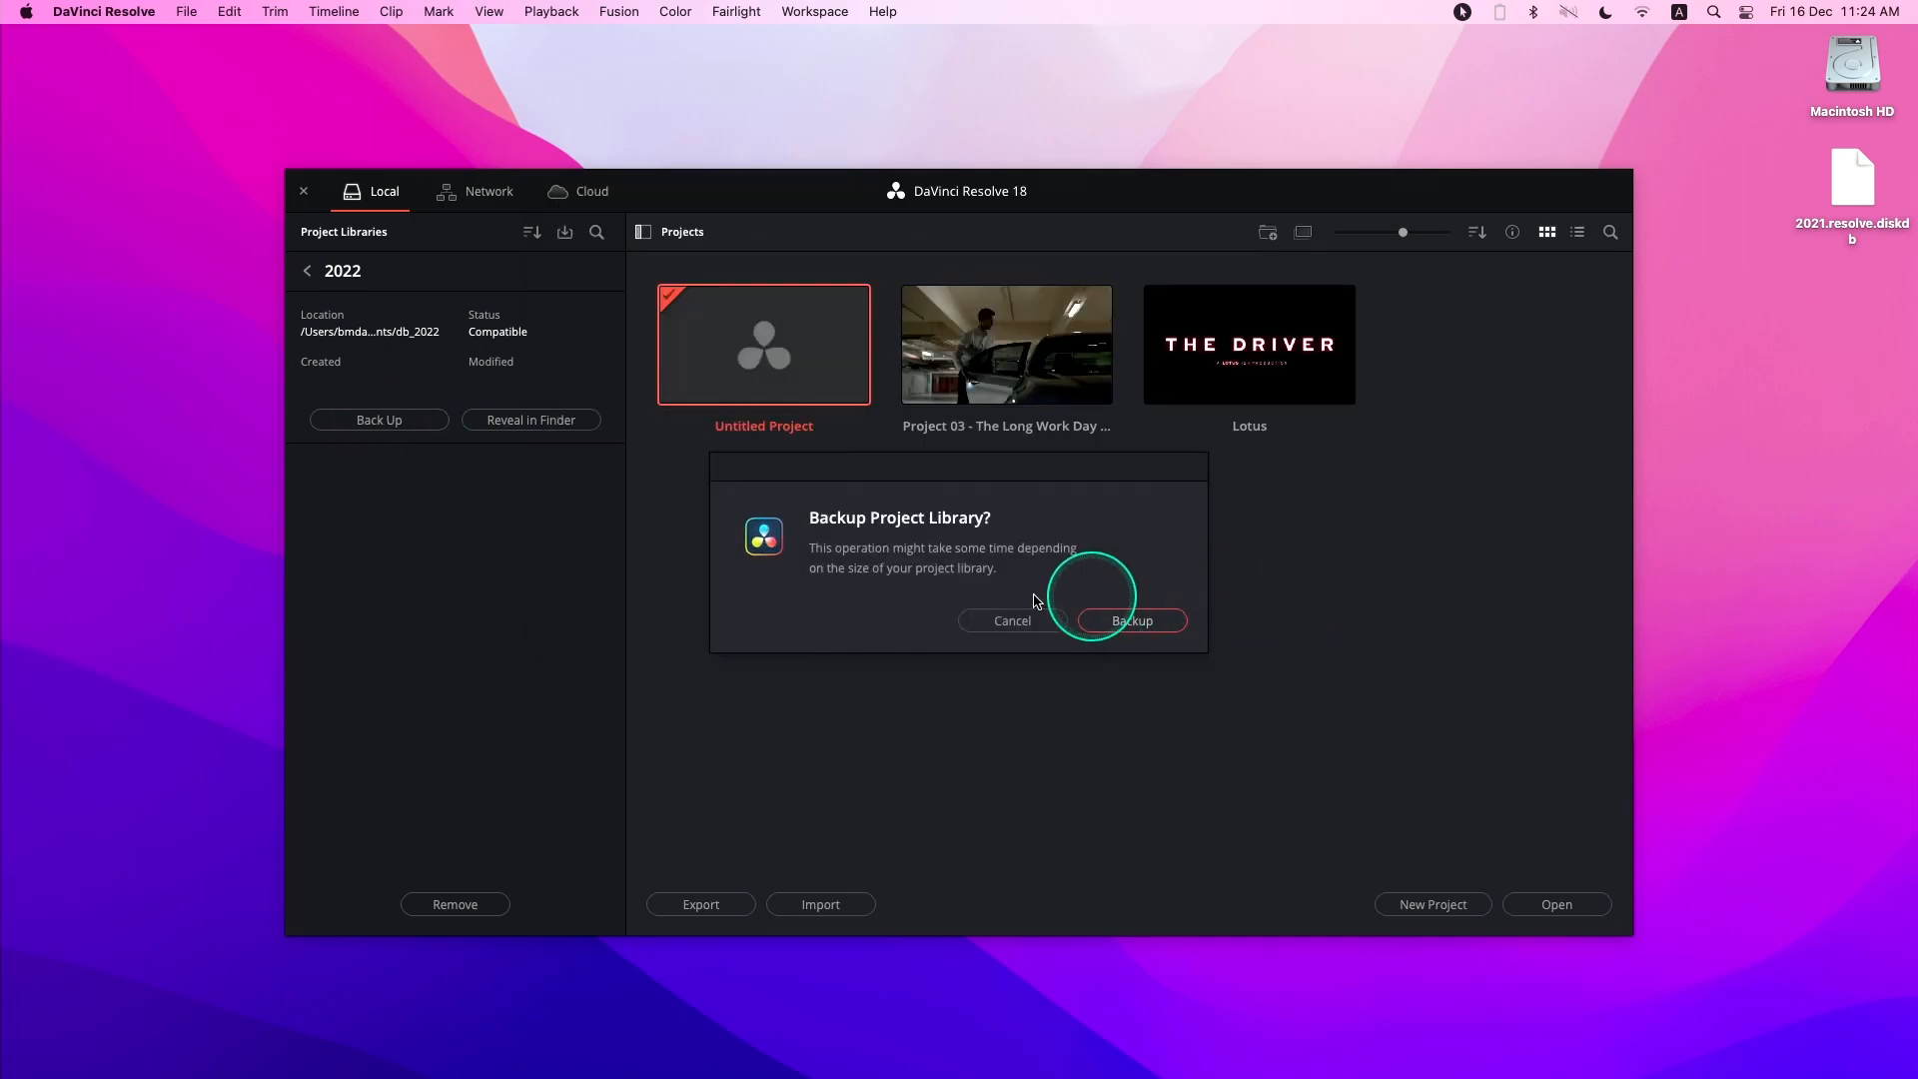
{"action": "left_click", "coordinate": [1129, 619]}
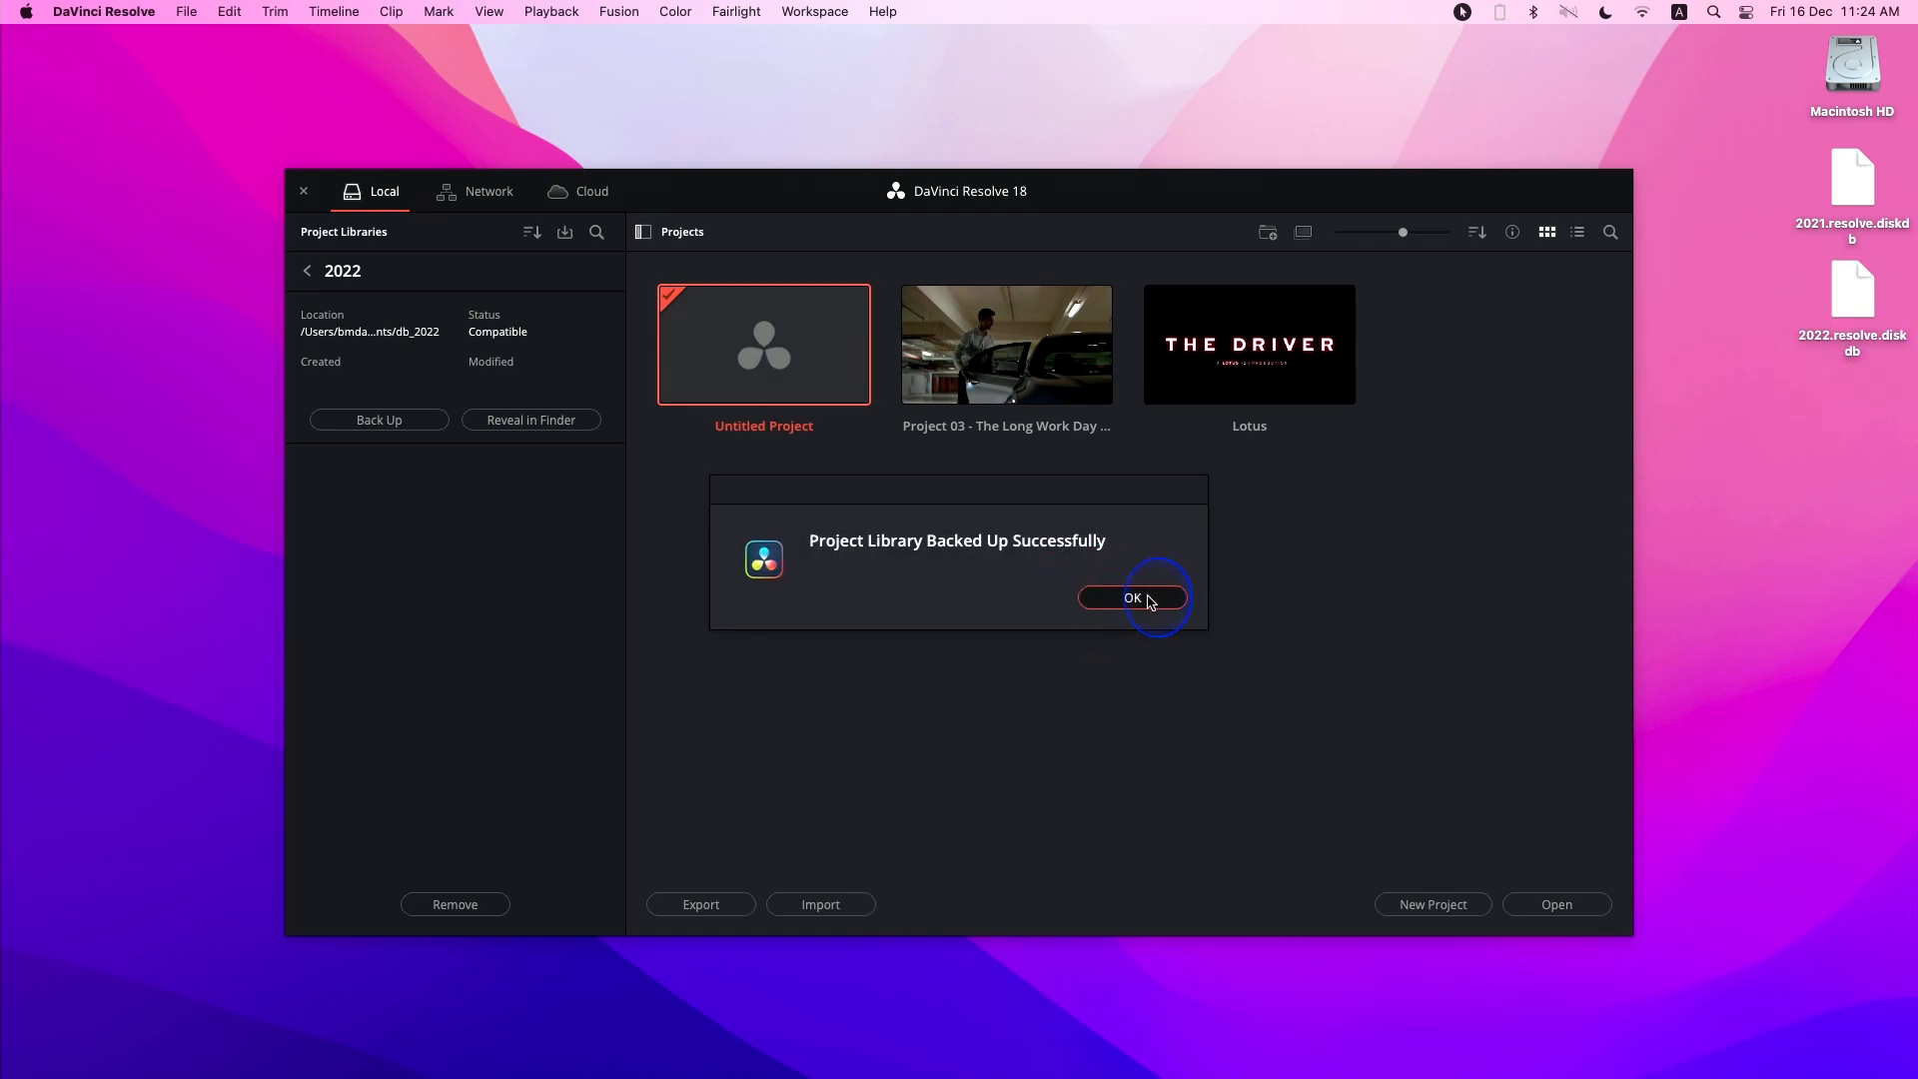
{"action": "left_click", "coordinate": [1131, 598]}
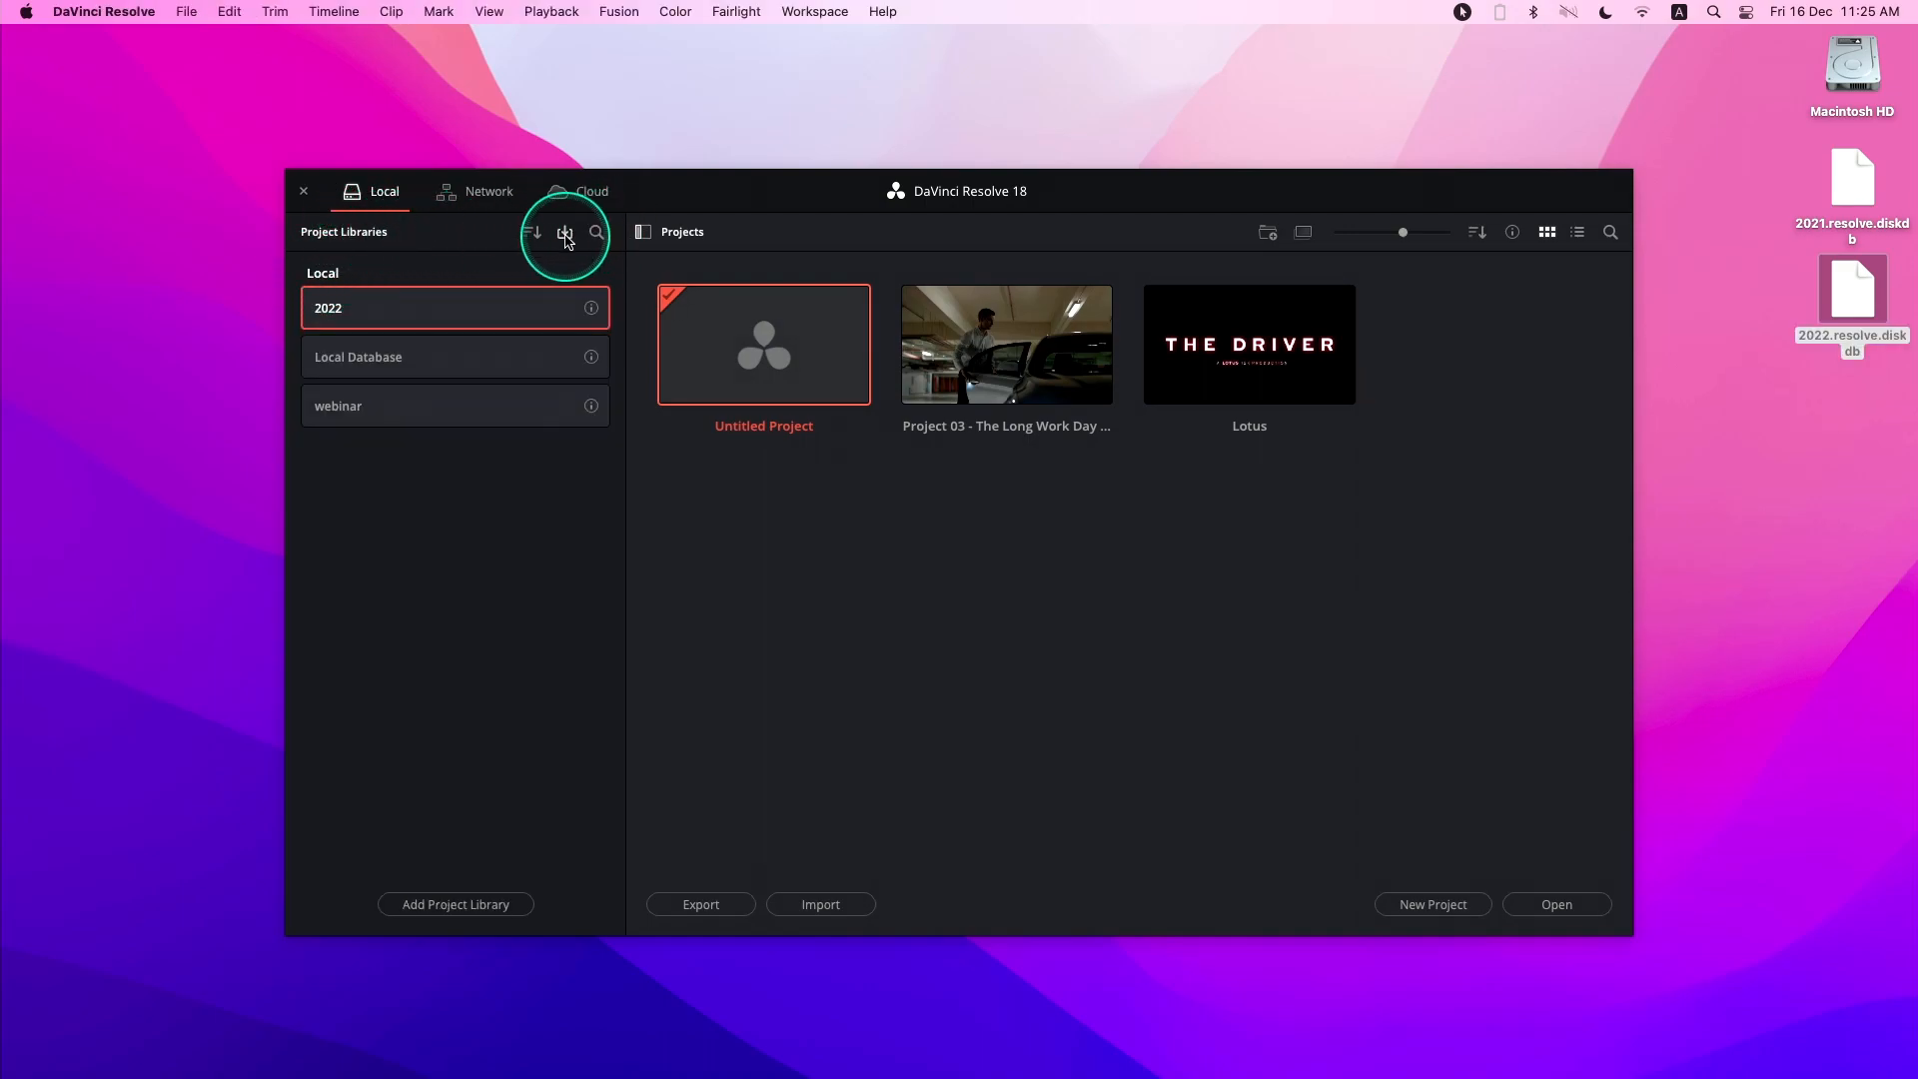
{"action": "mouse_move", "coordinate": [563, 232]}
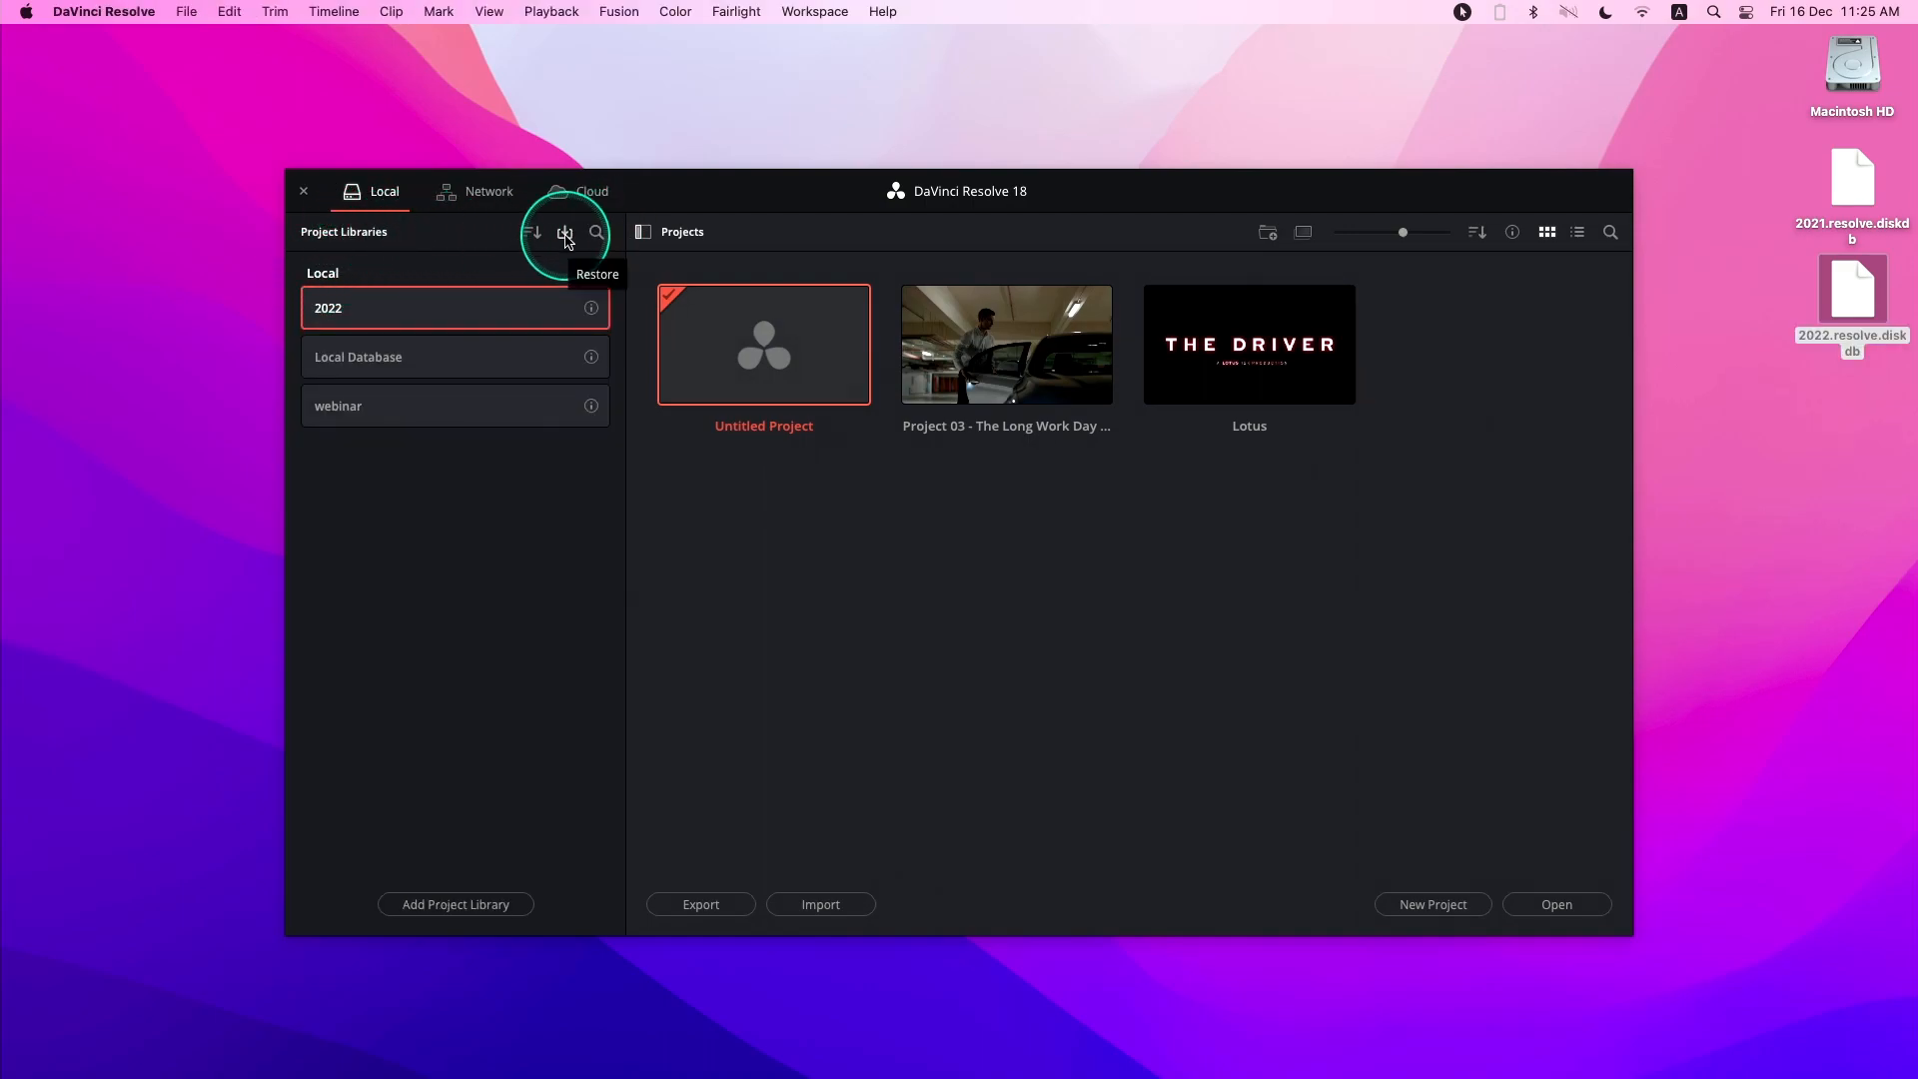
- Start a restore and choose the 2021.resolve.diskdb backup from the Desktop
{"action": "left_click", "coordinate": [563, 232]}
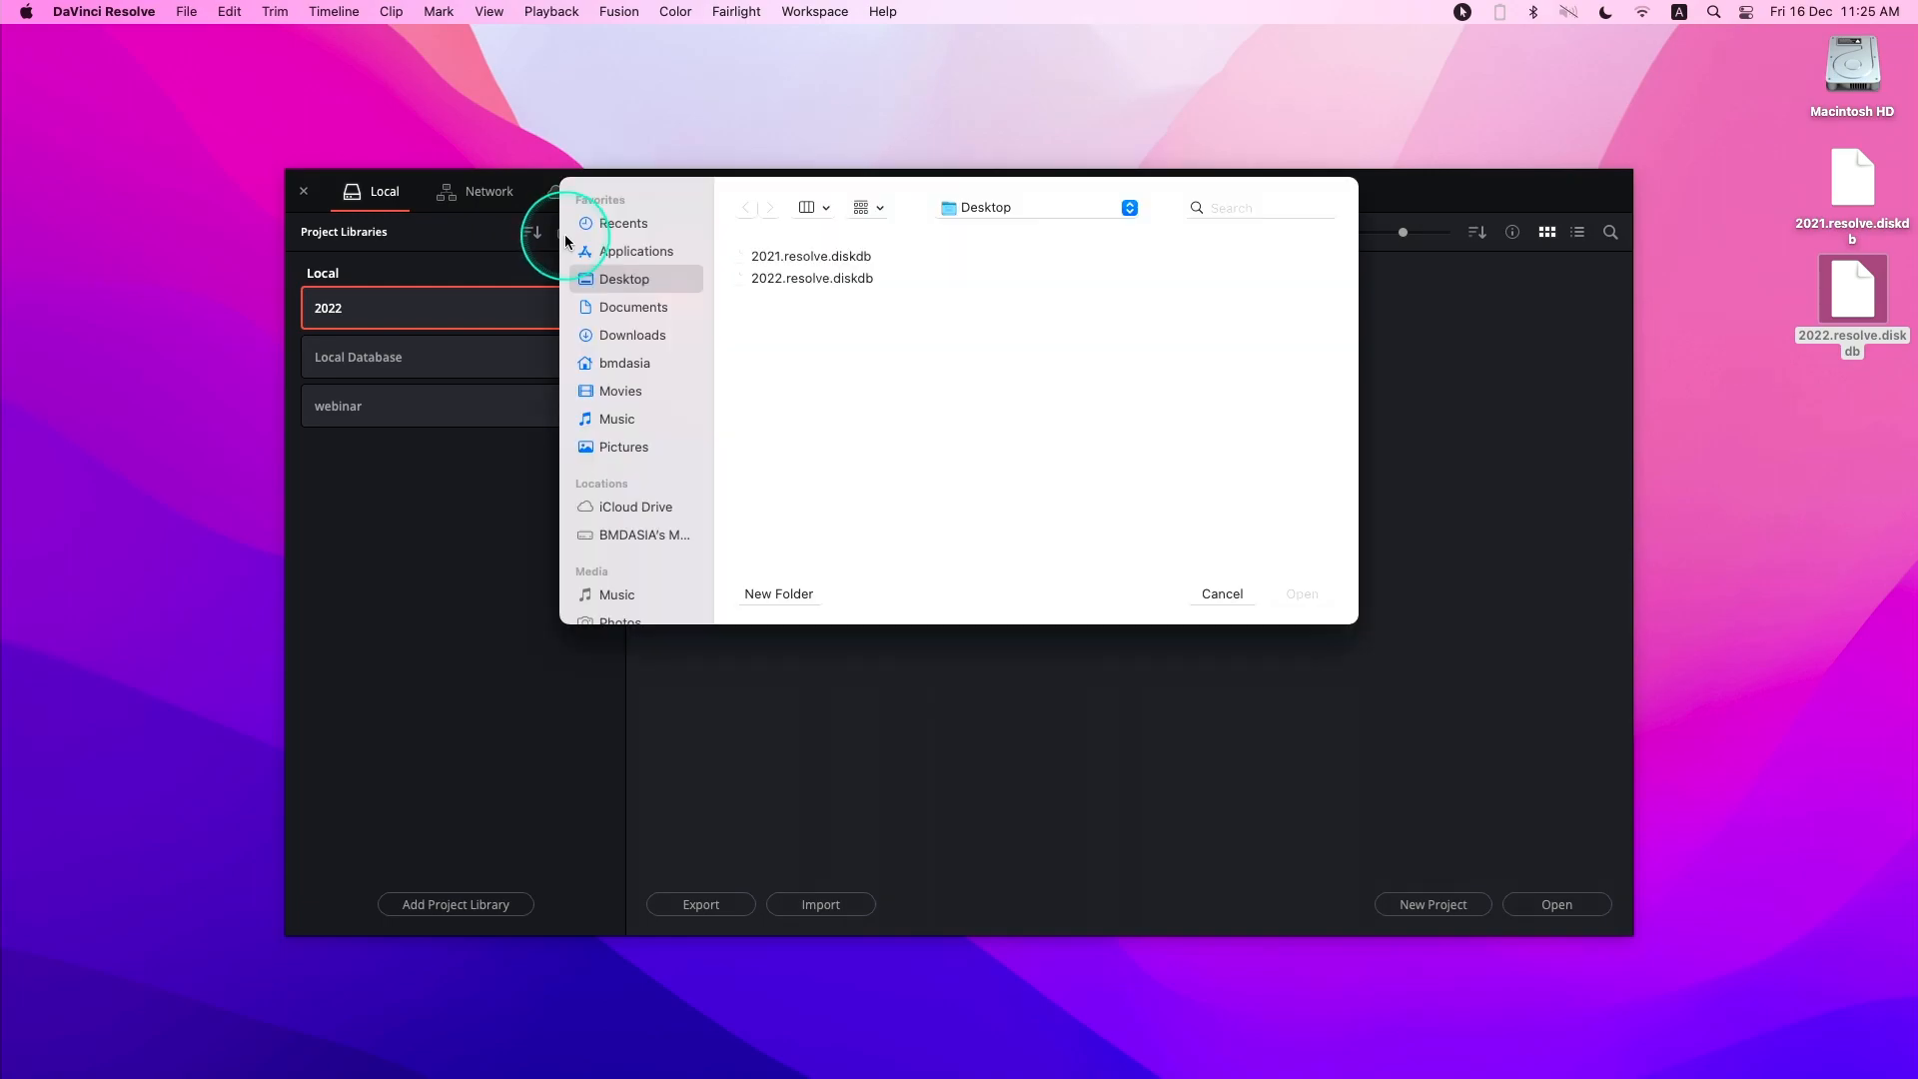
{"action": "left_click", "coordinate": [811, 255]}
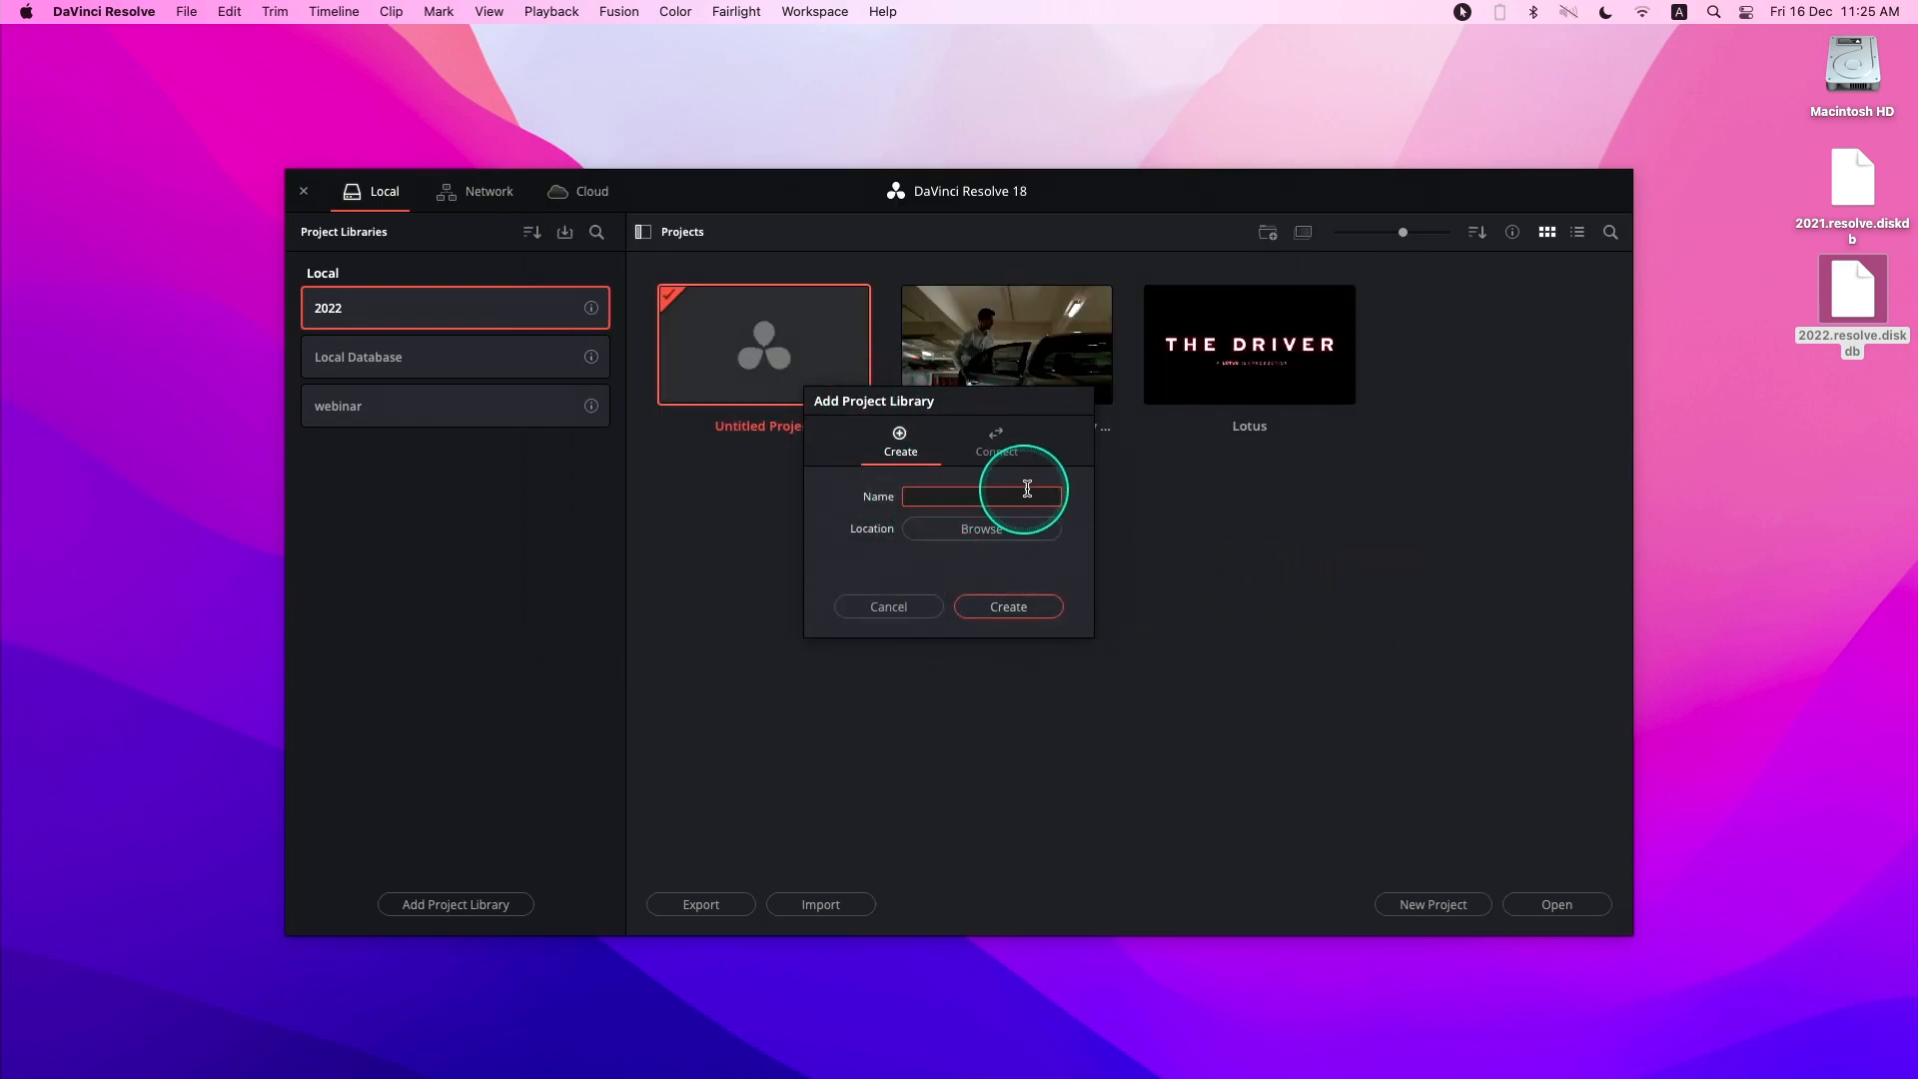
- Name the new library db_2021_v02 and locate it in the Documents db_2021_v02 folder
{"action": "type", "text": "d"}
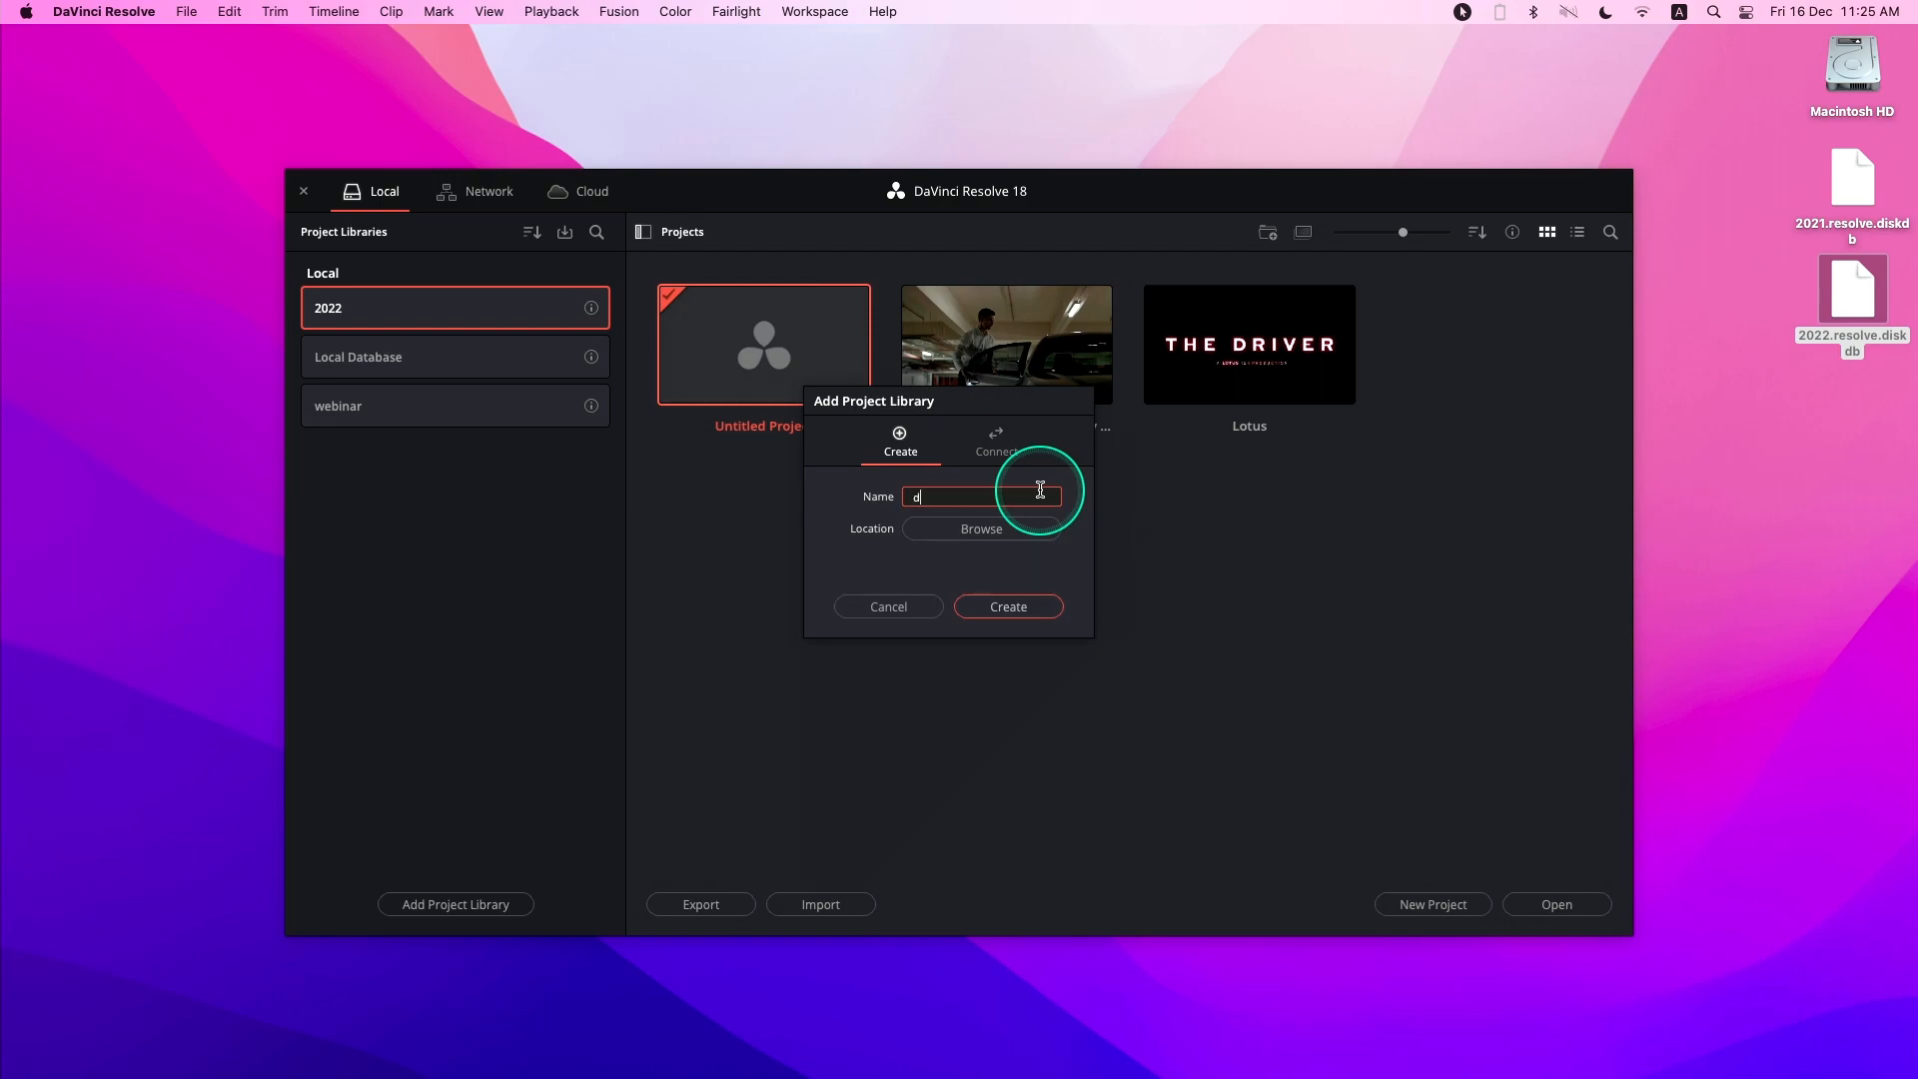
{"action": "type", "text": "b_2021_v02"}
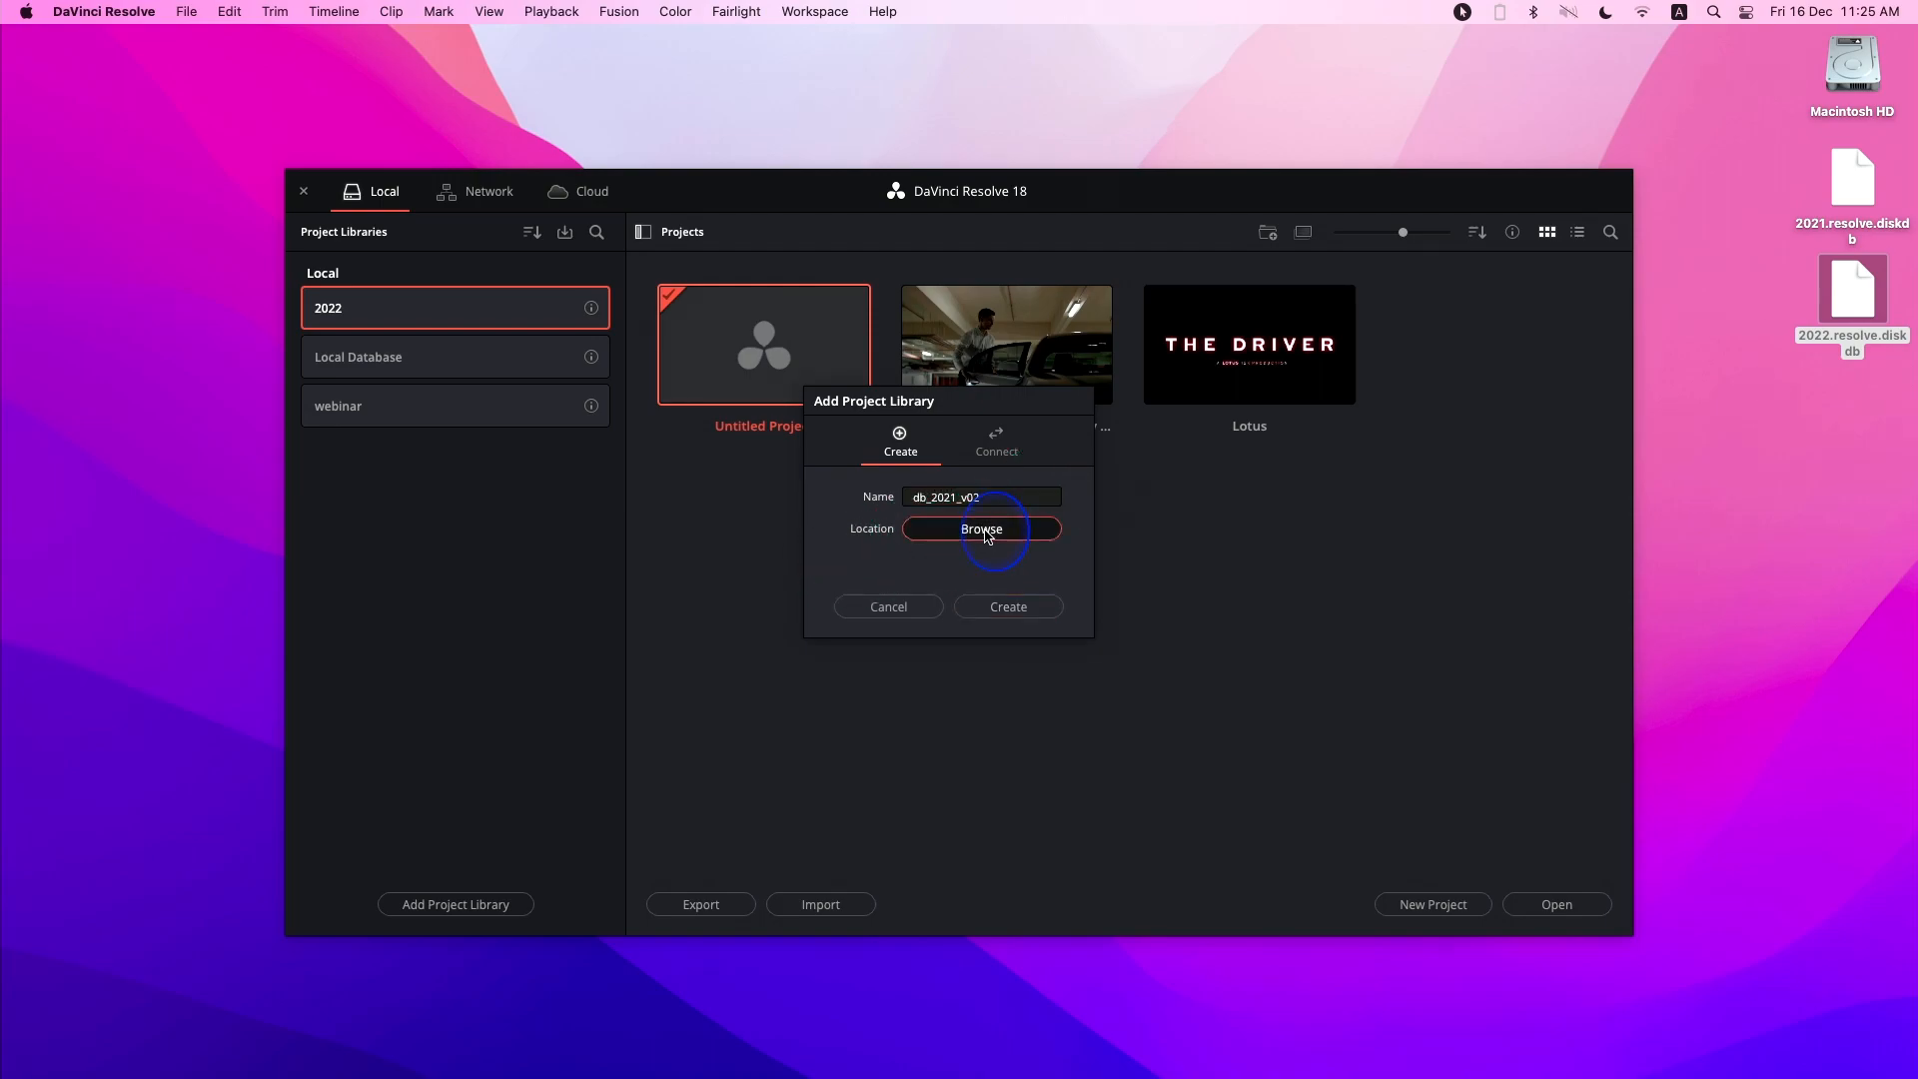
{"action": "left_click", "coordinate": [981, 528]}
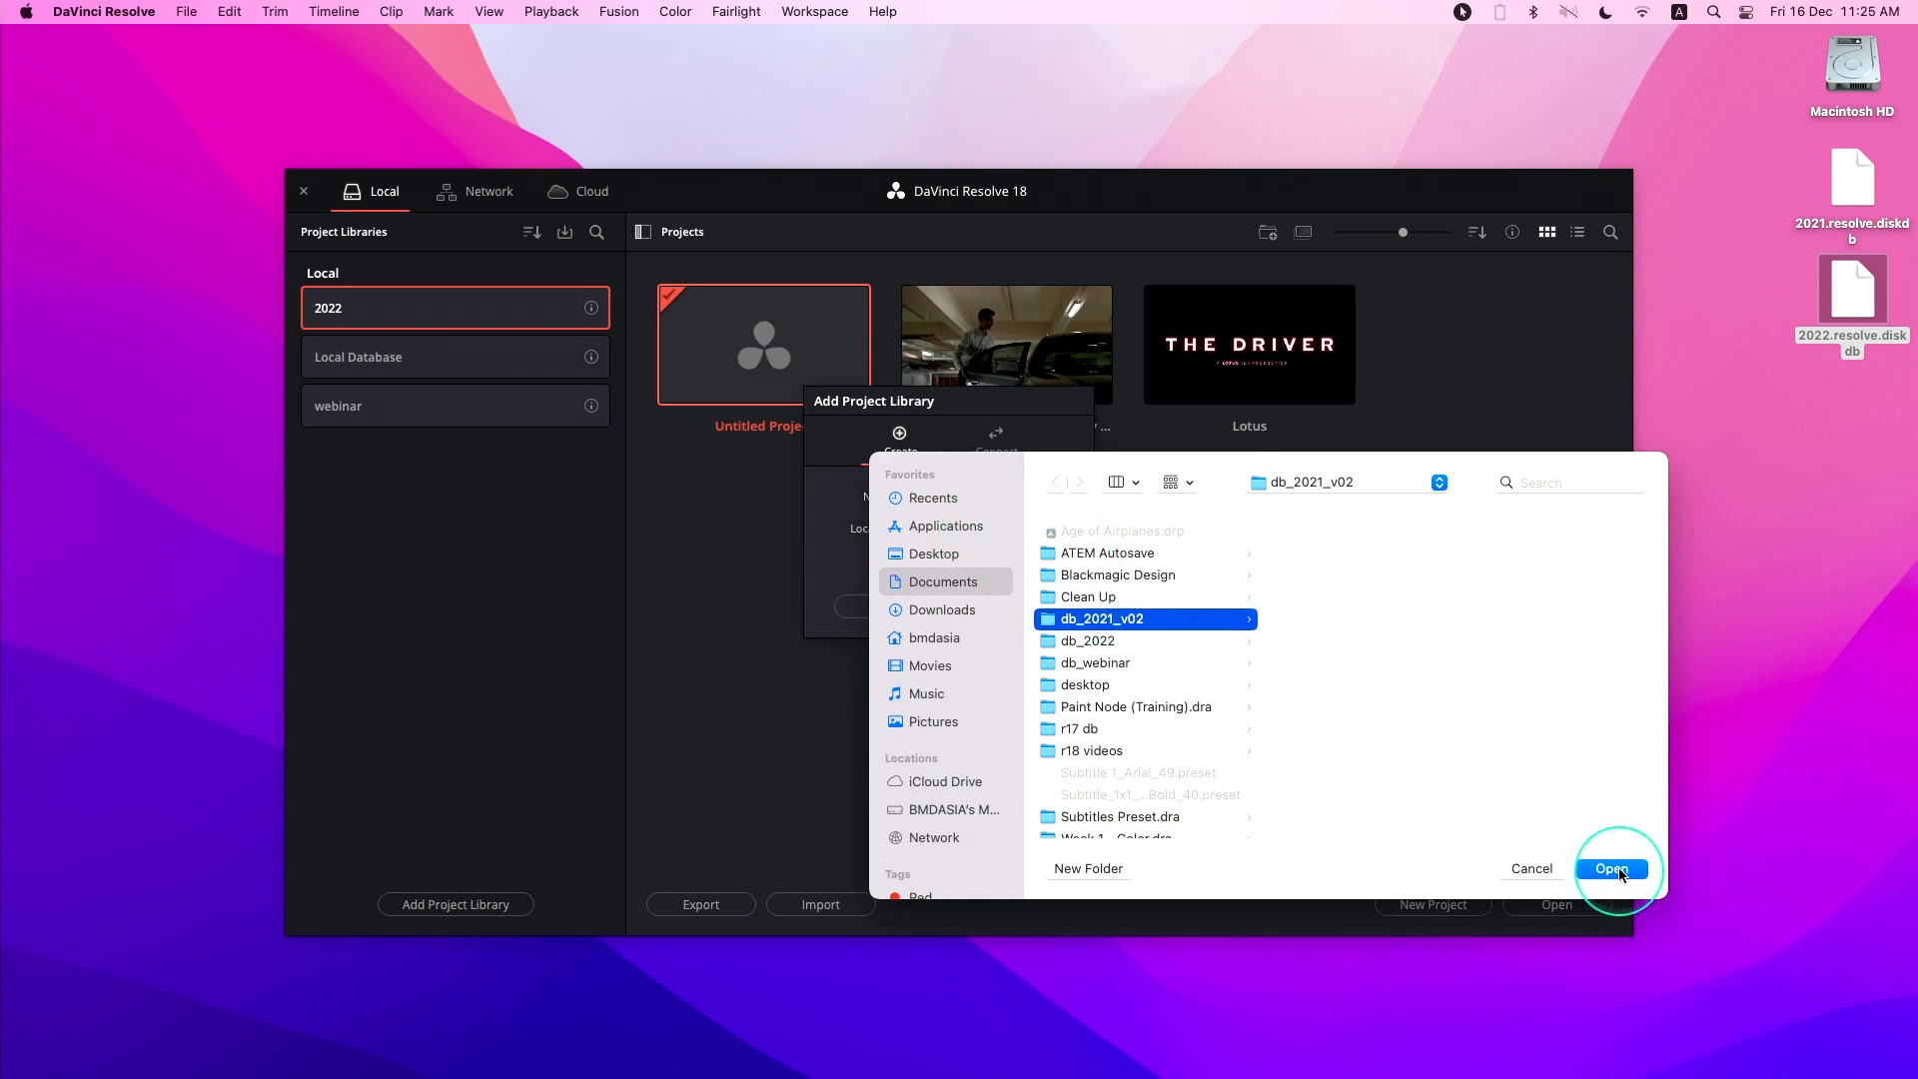
{"action": "left_click", "coordinate": [1610, 869]}
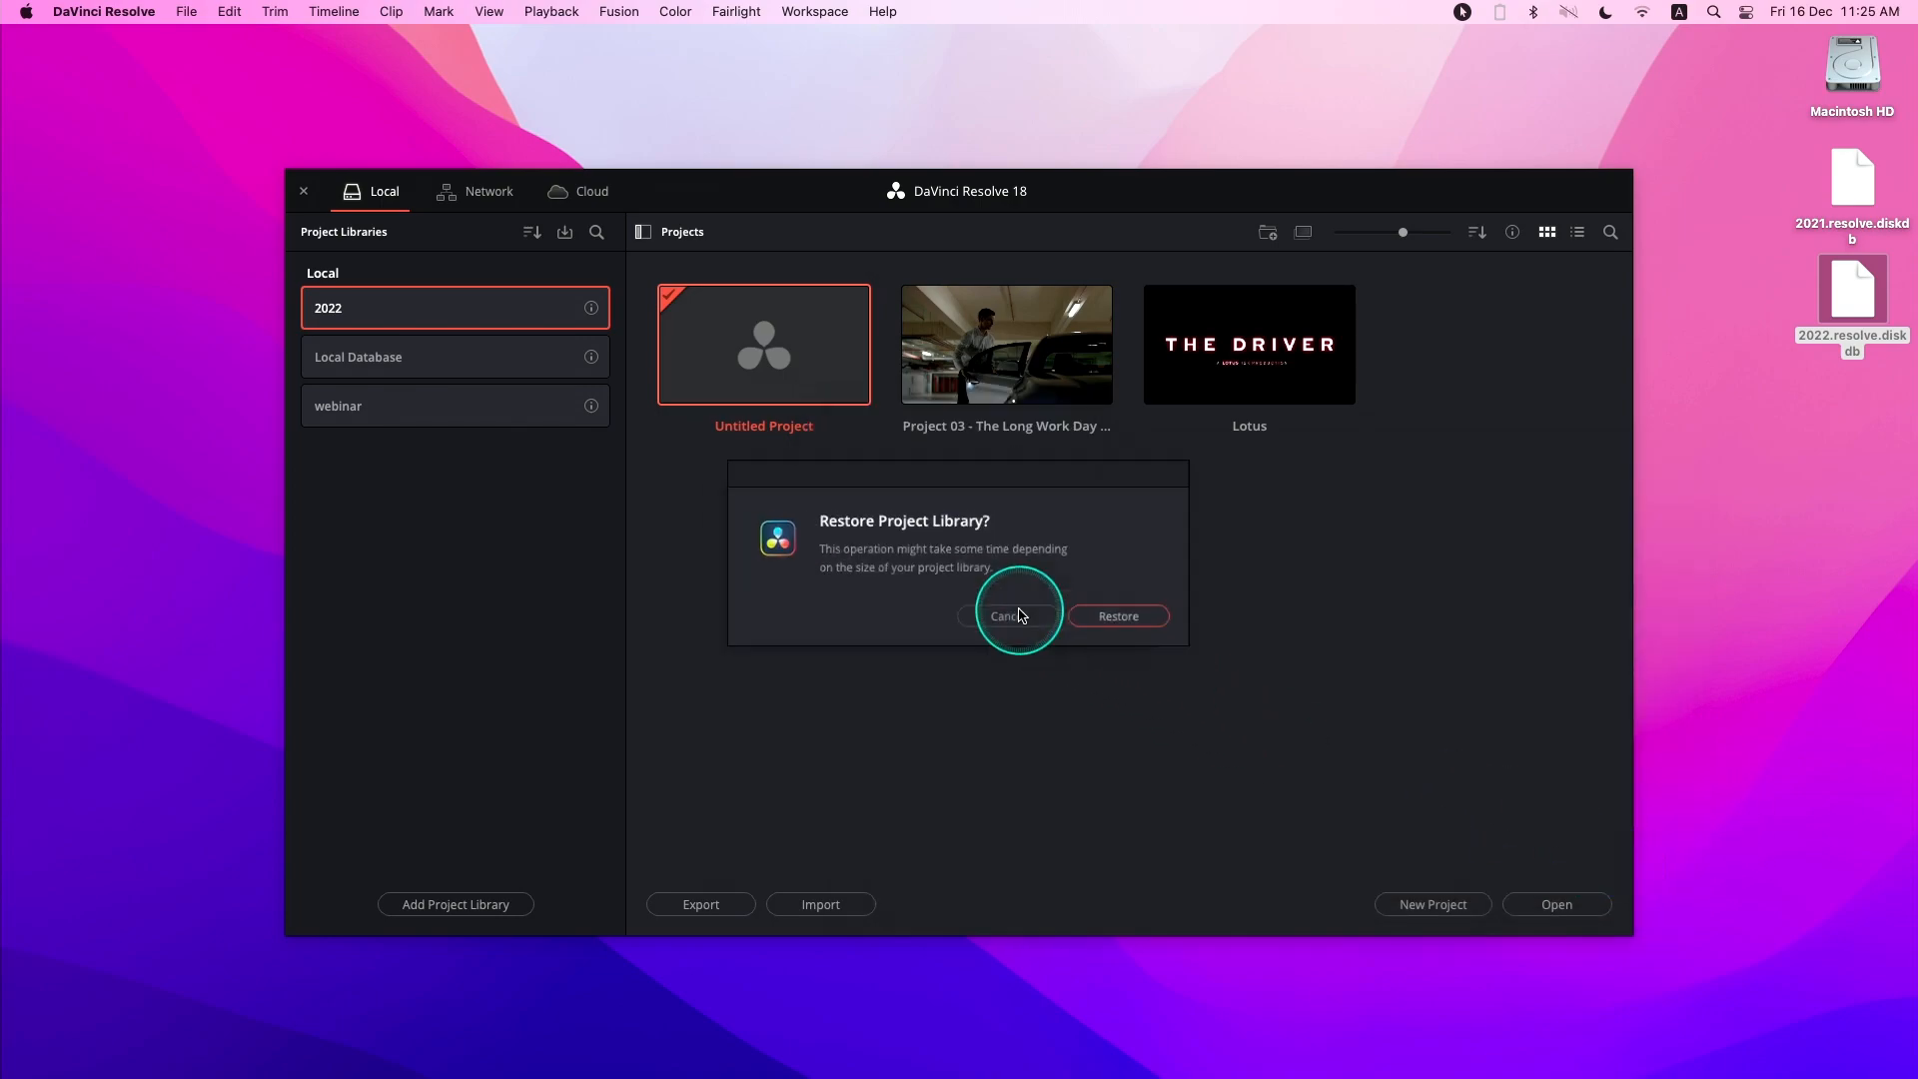
- Confirm the restore so db_2021_v02 joins the local project libraries list
{"action": "left_click", "coordinate": [1117, 615]}
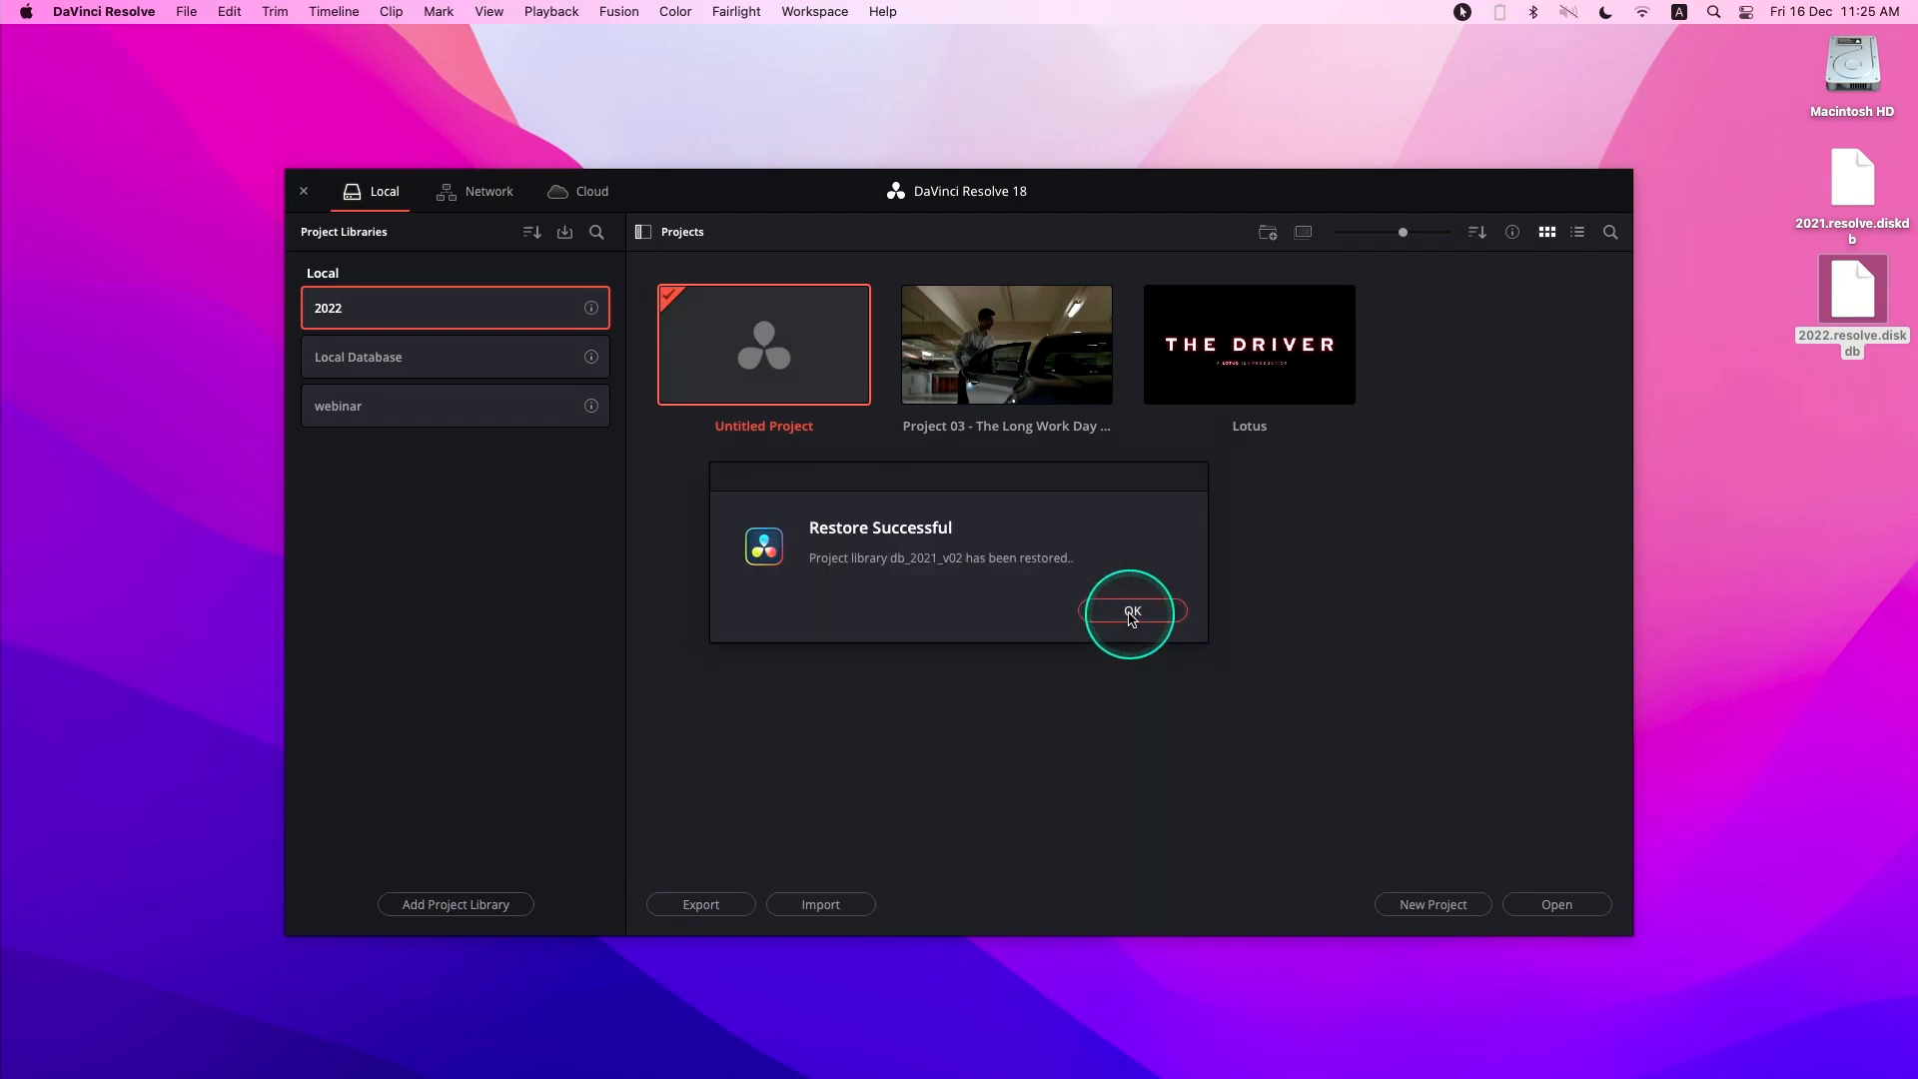
{"action": "left_click", "coordinate": [1129, 612]}
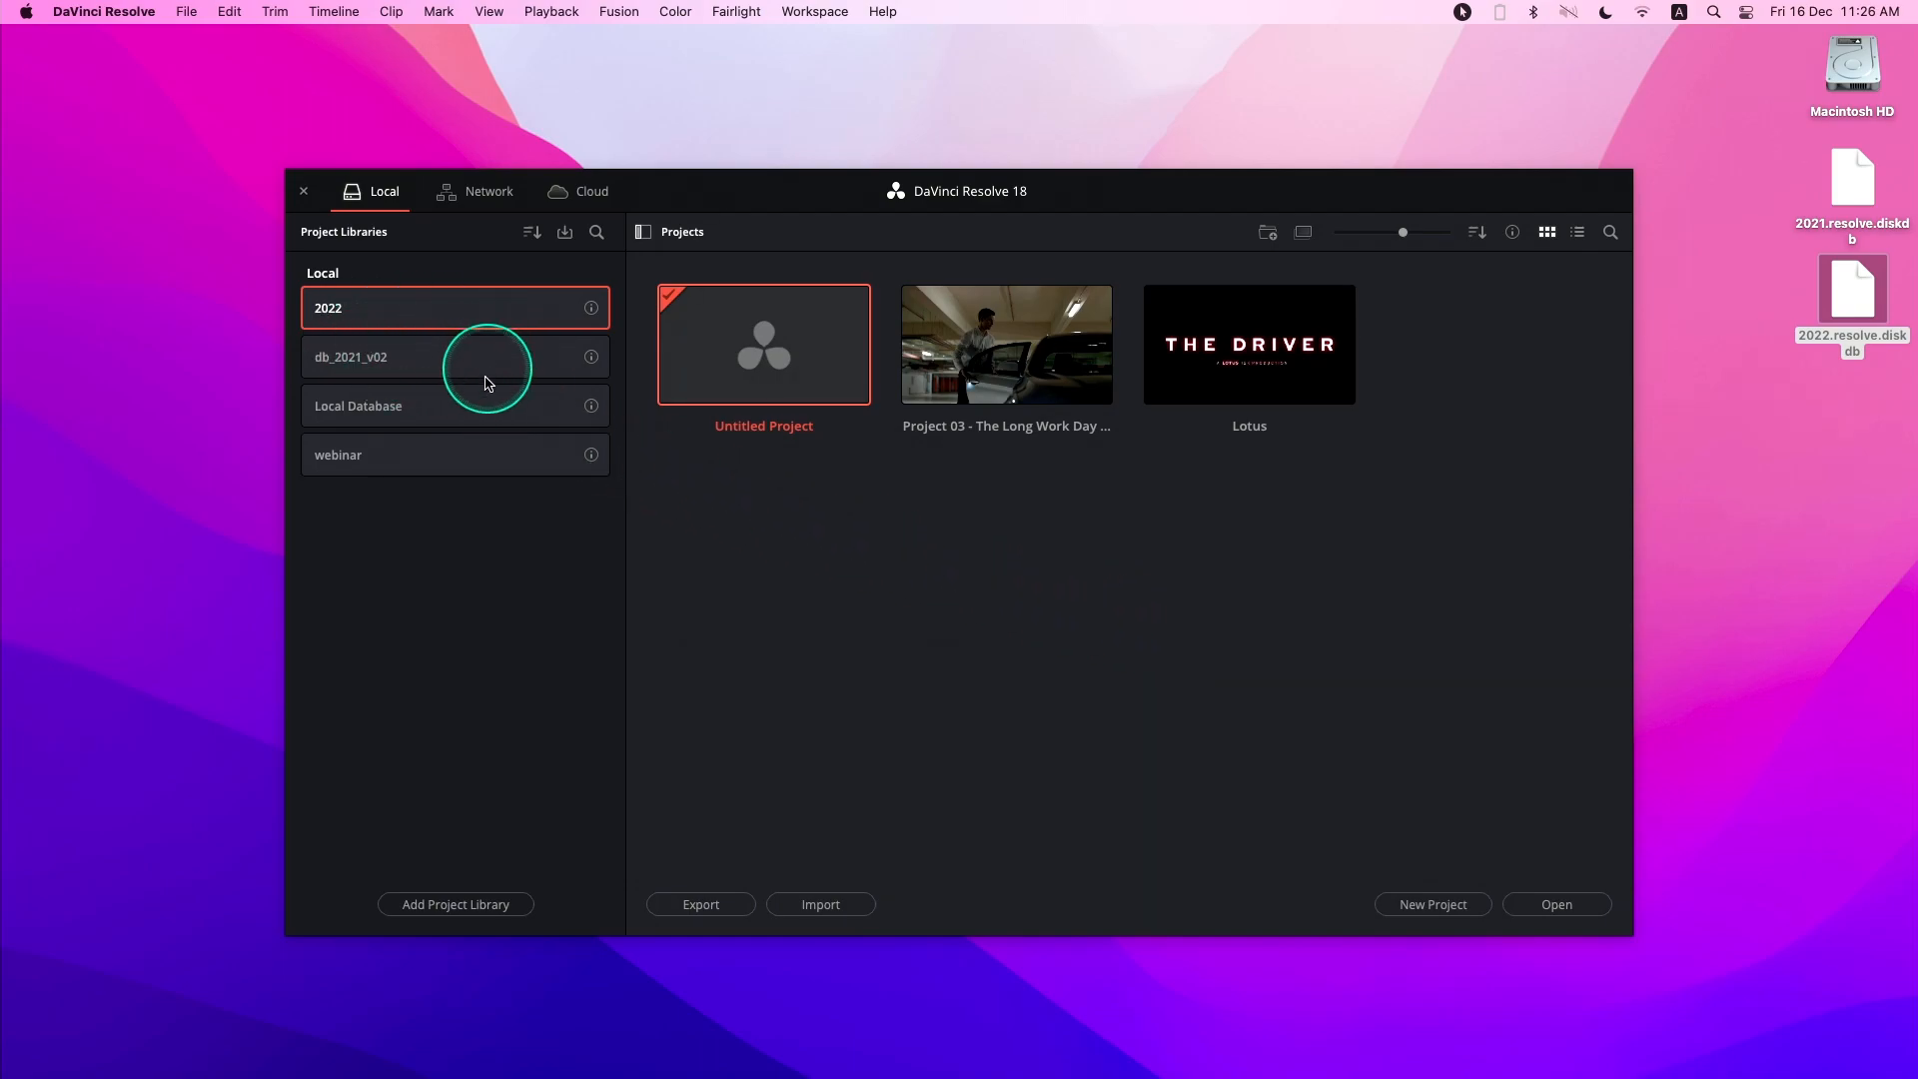